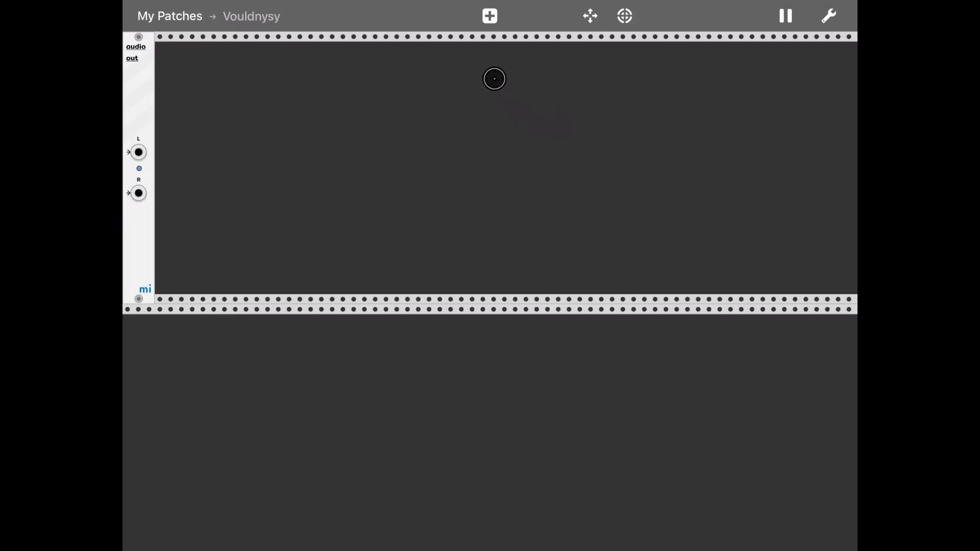
# Step: Filter the module library to the Mixer tag category
pyautogui.click(493, 78)
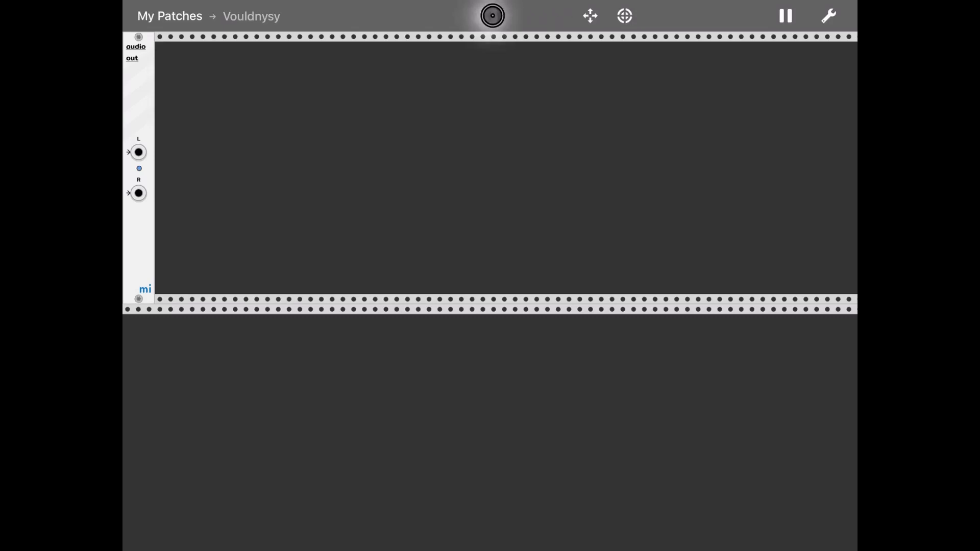
pyautogui.click(489, 15)
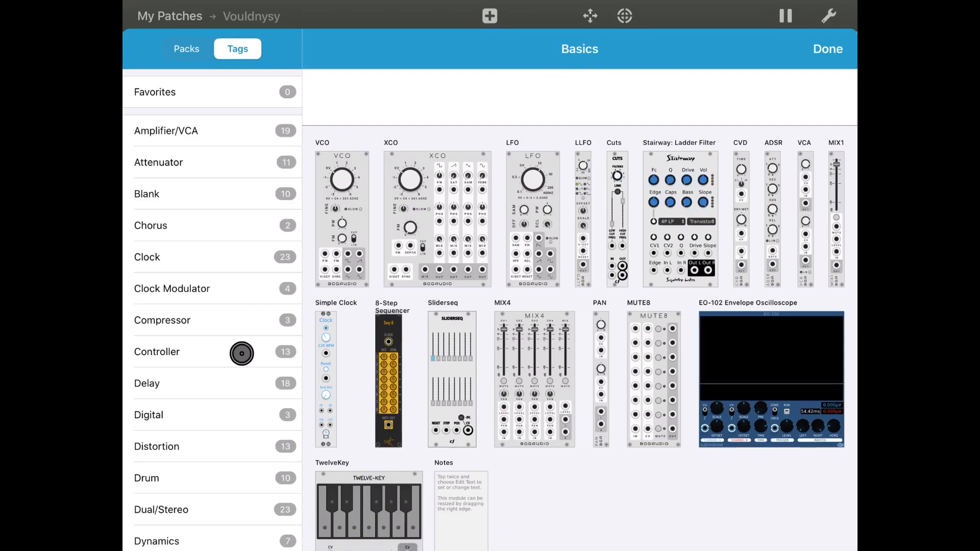
pyautogui.scroll(-3)
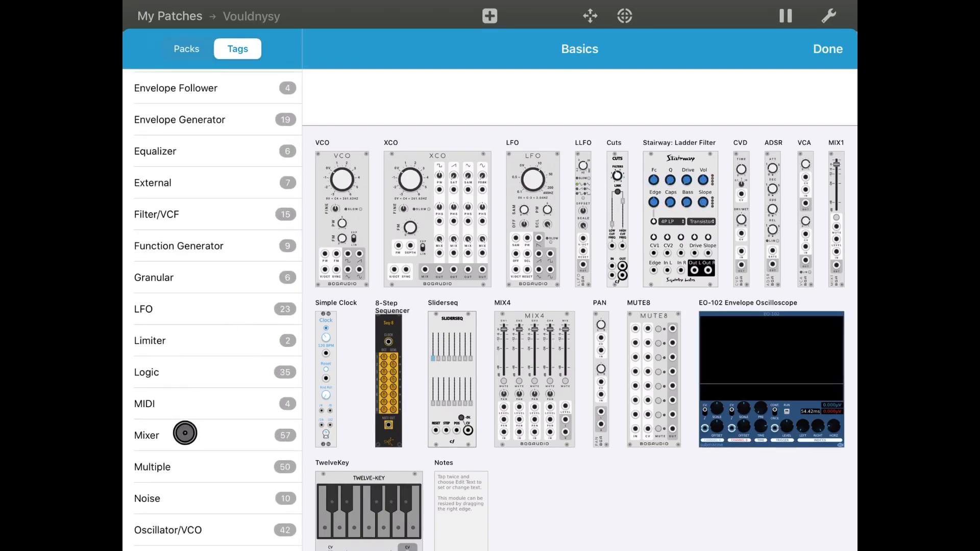
pyautogui.click(146, 435)
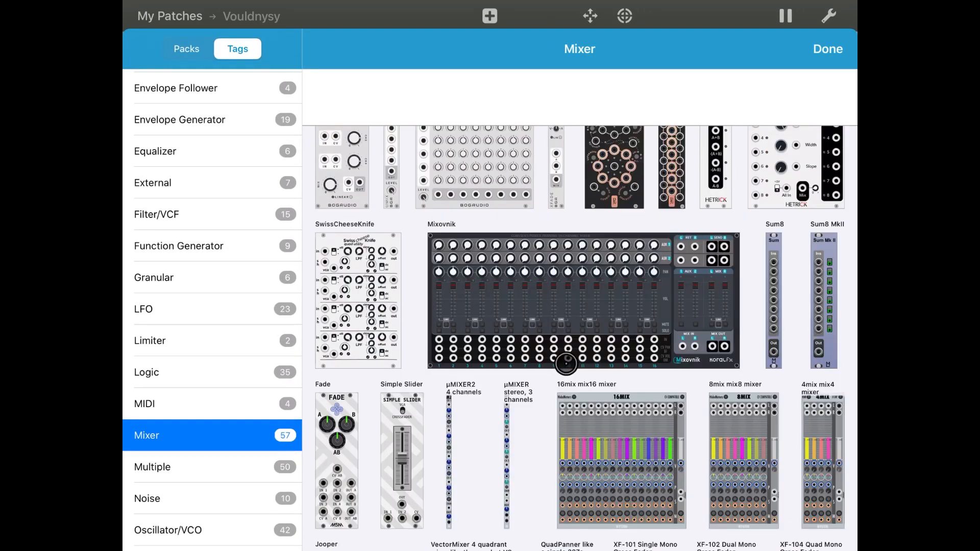
# Step: Add mental's 12-channel Master Mixer with two aux sends/returns to the patch
pyautogui.scroll(-3)
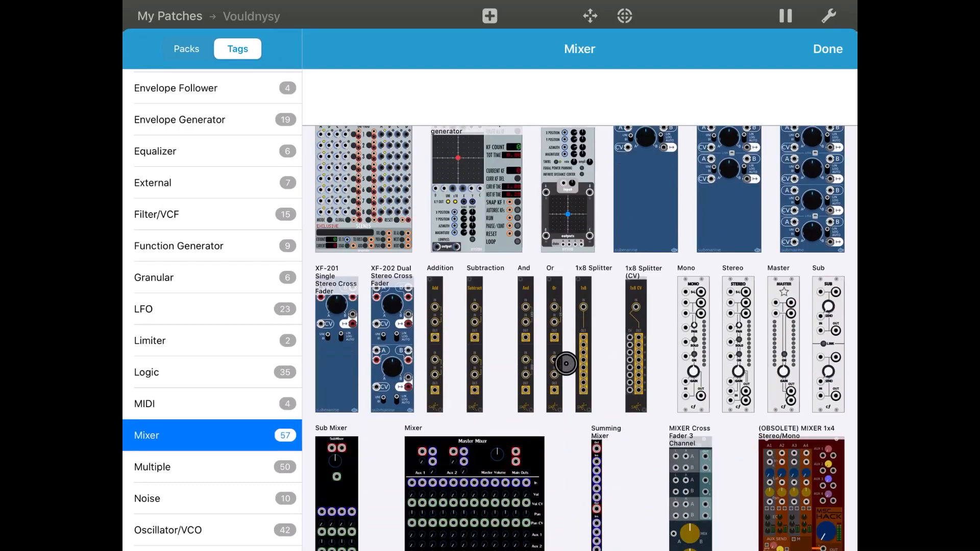
pyautogui.scroll(-3)
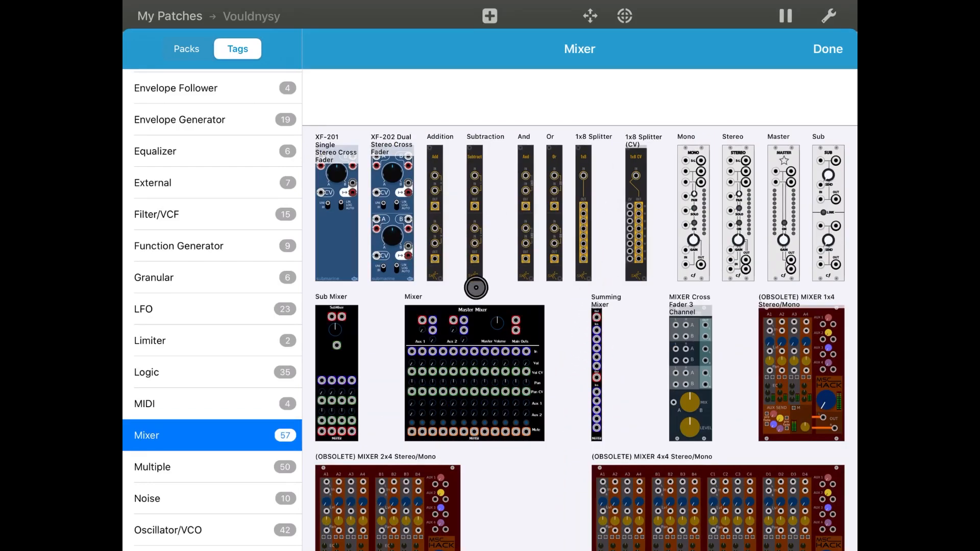
pyautogui.click(475, 372)
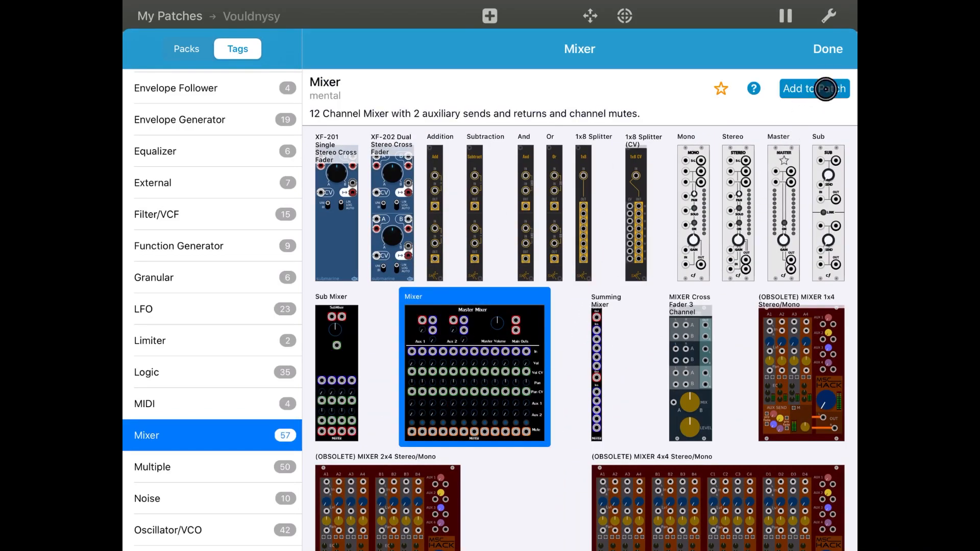
pyautogui.click(813, 88)
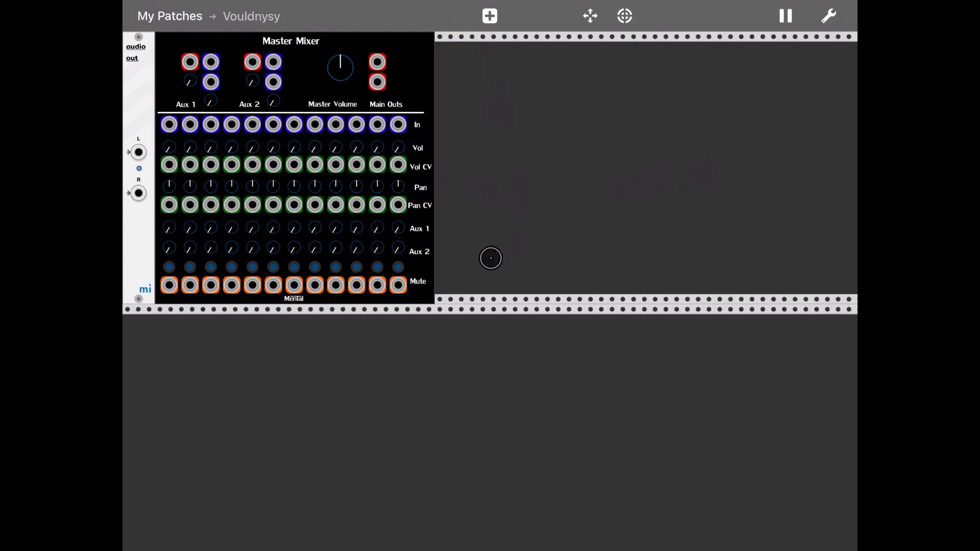
pyautogui.moveTo(418, 236)
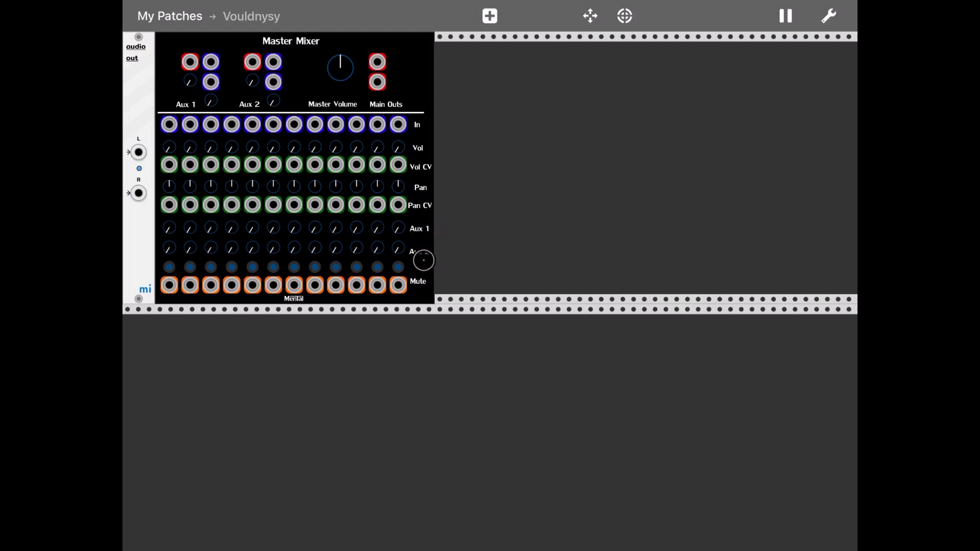
pyautogui.moveTo(288, 74)
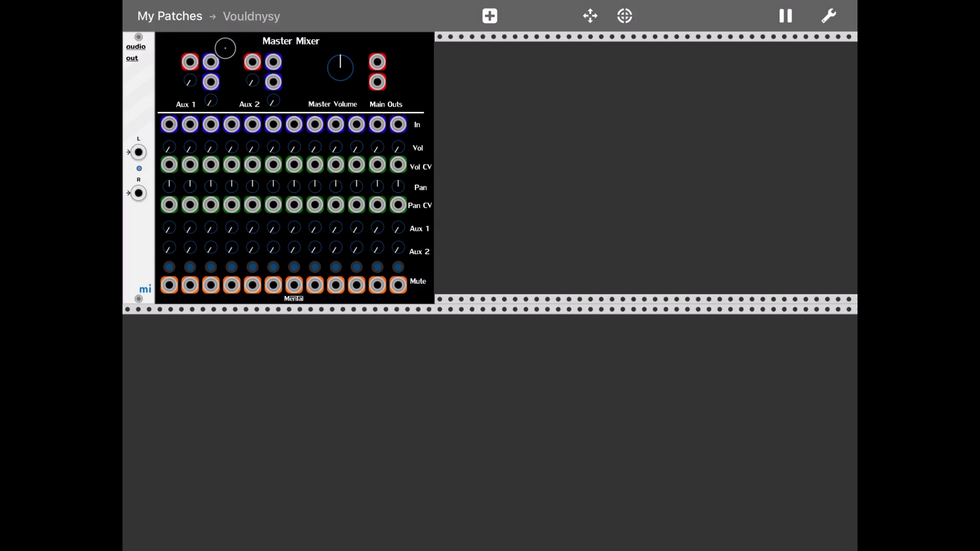
pyautogui.moveTo(391, 98)
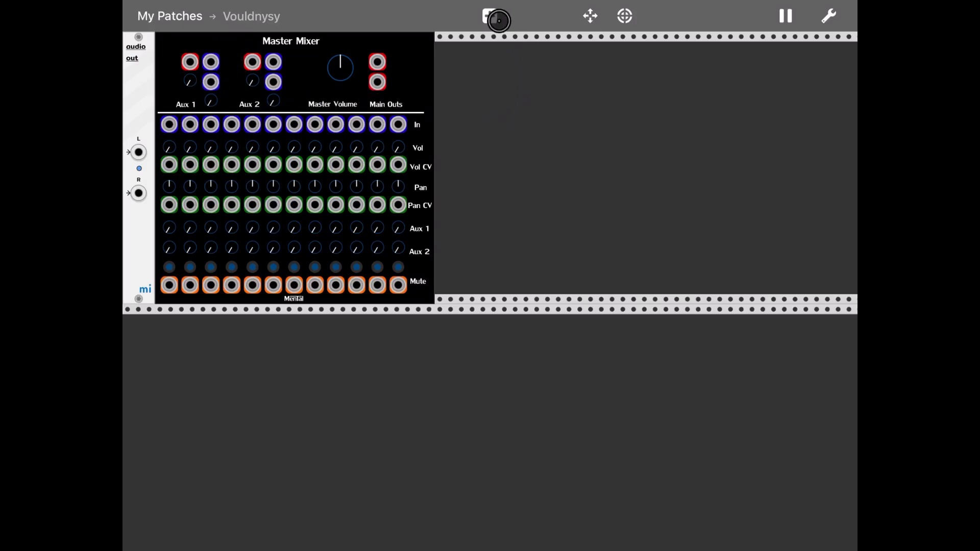
# Step: Add the Bogaudio VCO oscillator from the Basics pack to the rack
pyautogui.click(489, 15)
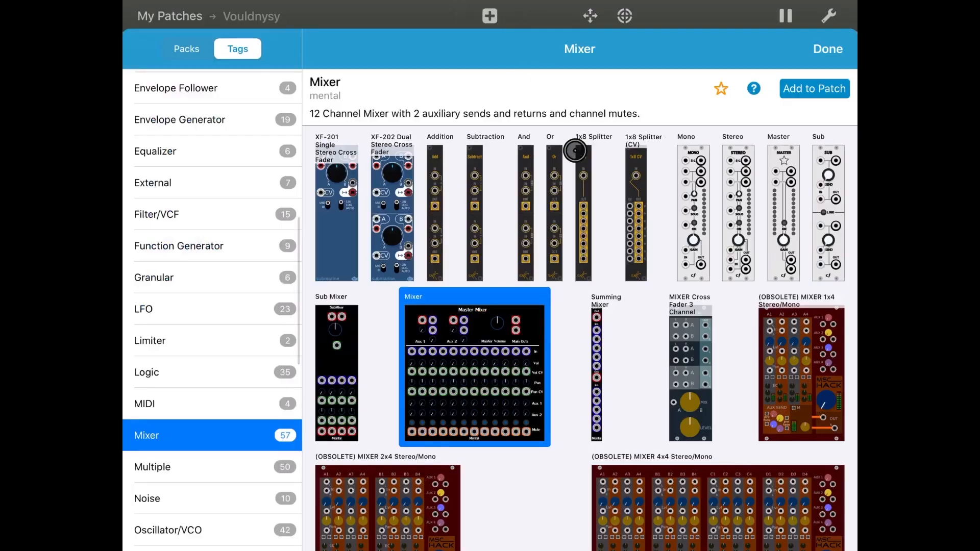
pyautogui.click(186, 49)
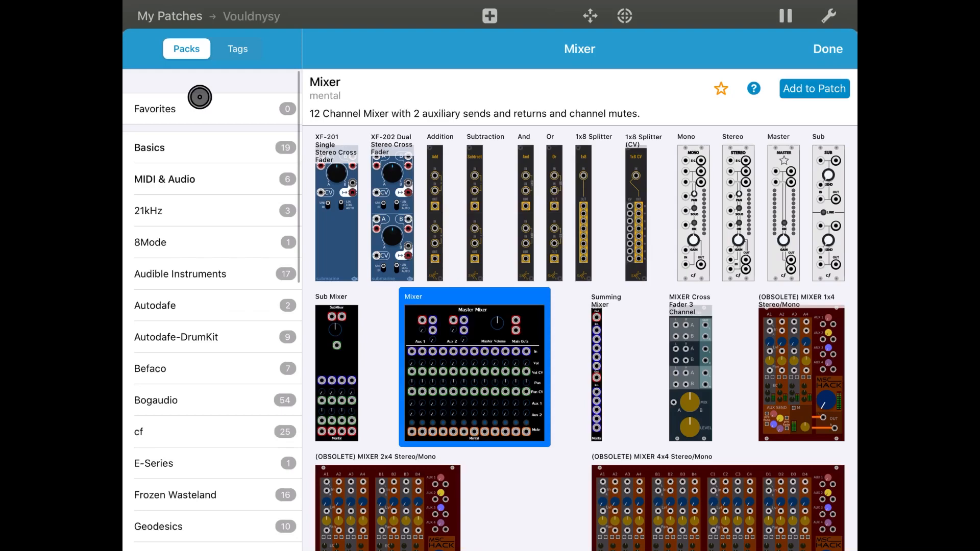
pyautogui.click(149, 147)
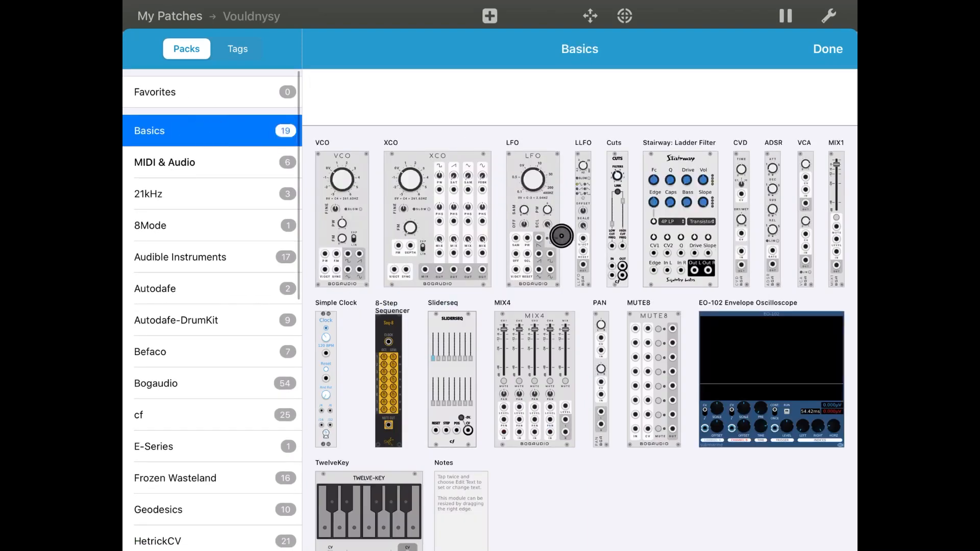
pyautogui.click(340, 215)
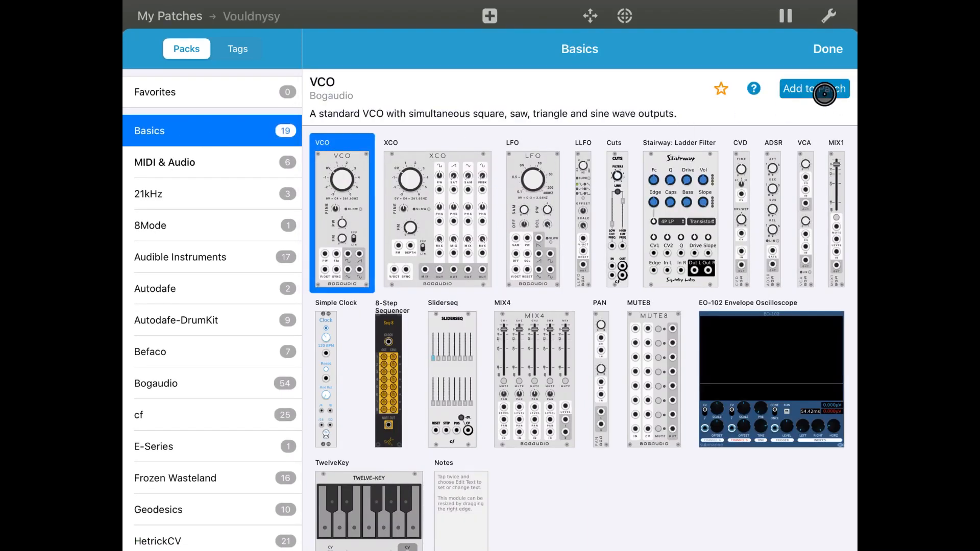
pyautogui.click(814, 89)
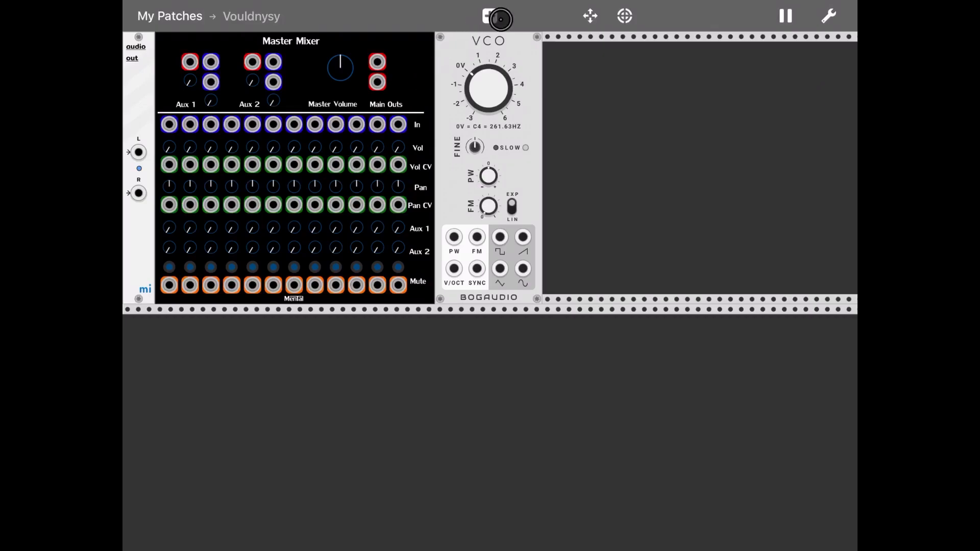
# Step: Add the MIX1 fader module from Basics to the rack
pyautogui.click(498, 16)
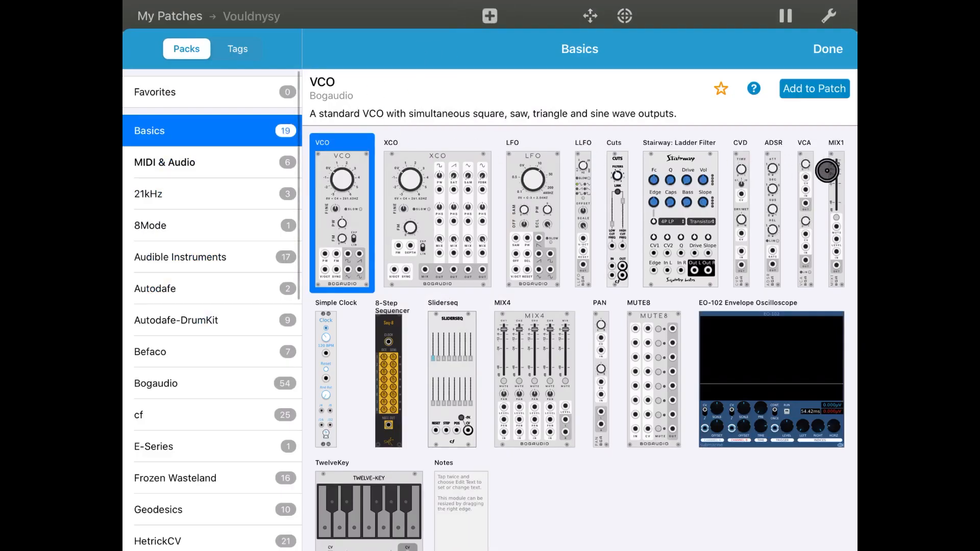
pyautogui.click(835, 215)
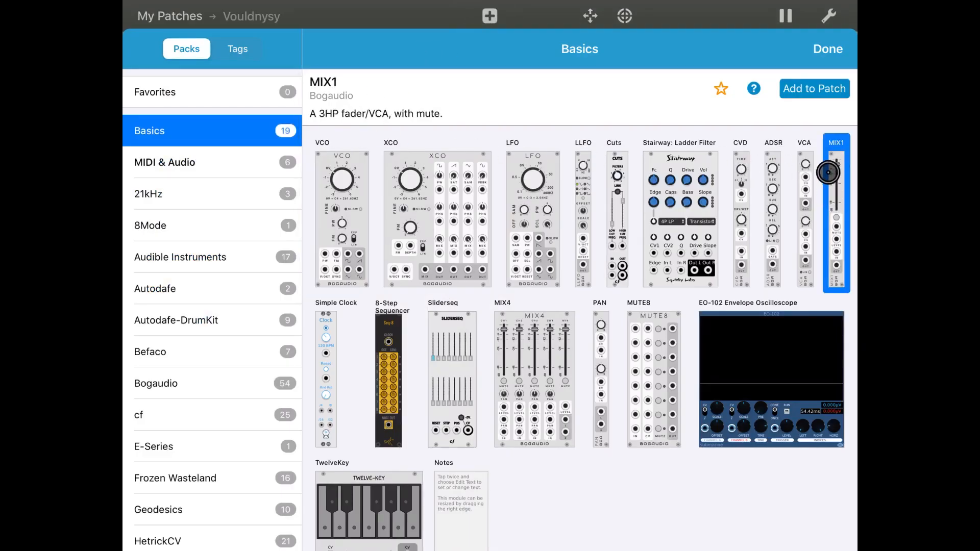
pyautogui.click(813, 88)
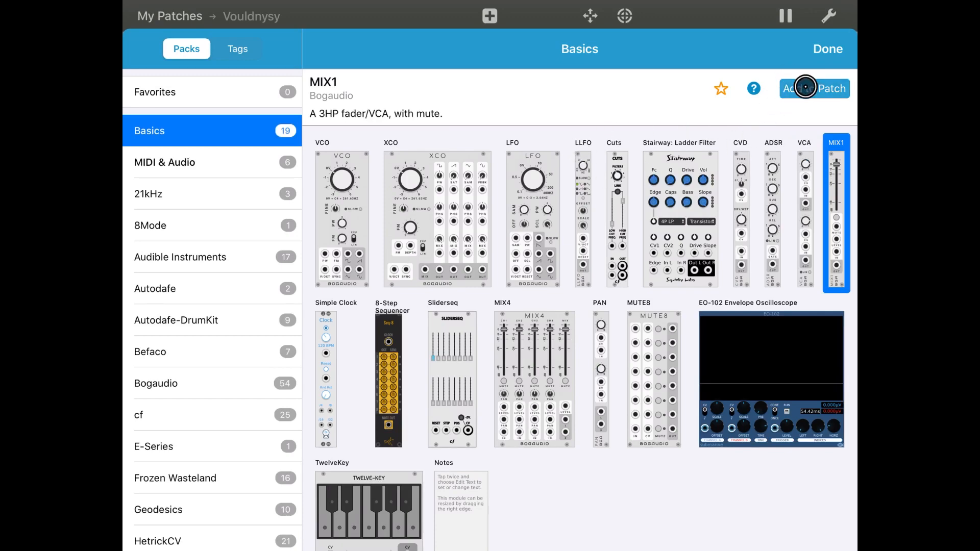
pyautogui.moveTo(497, 69)
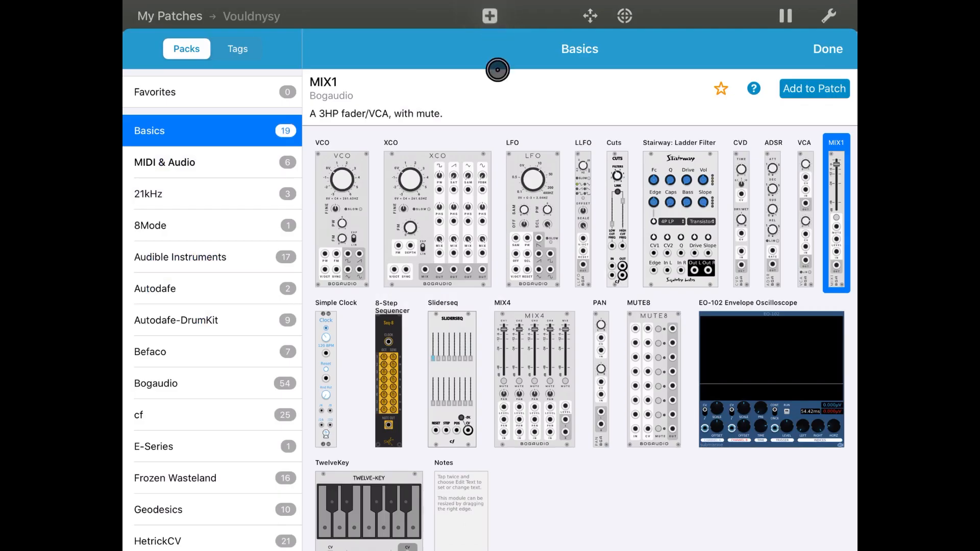
# Step: Add the ADSR envelope module, then return to the library for the sequencer
pyautogui.click(773, 216)
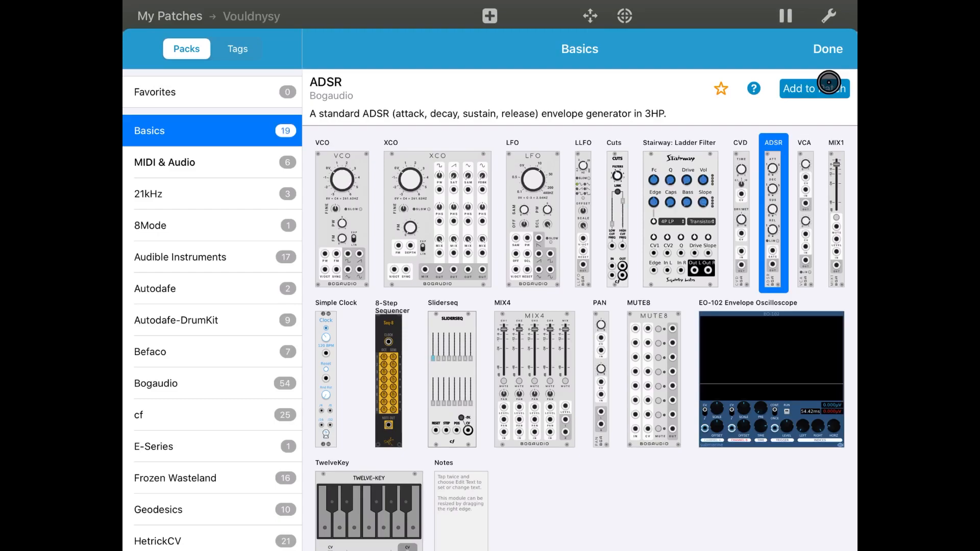
pyautogui.click(813, 88)
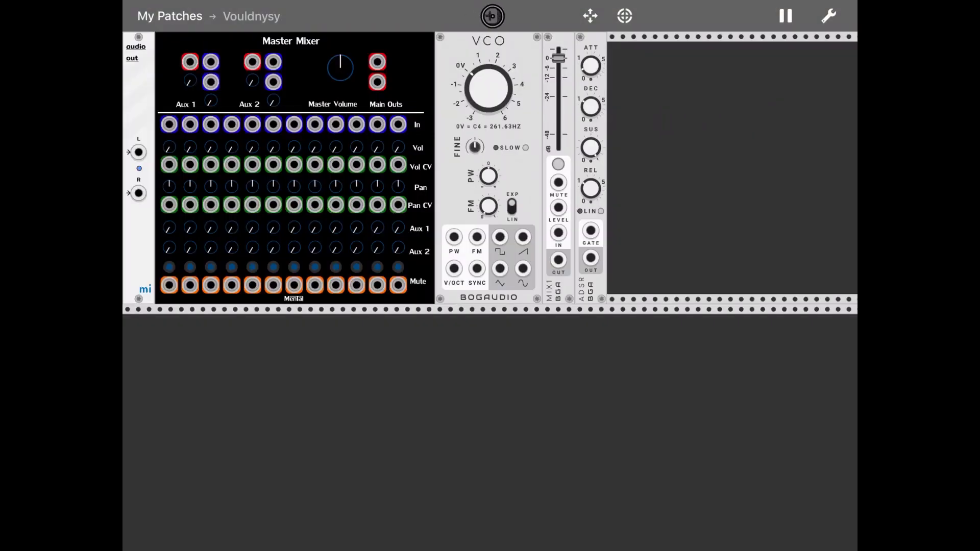
pyautogui.click(492, 15)
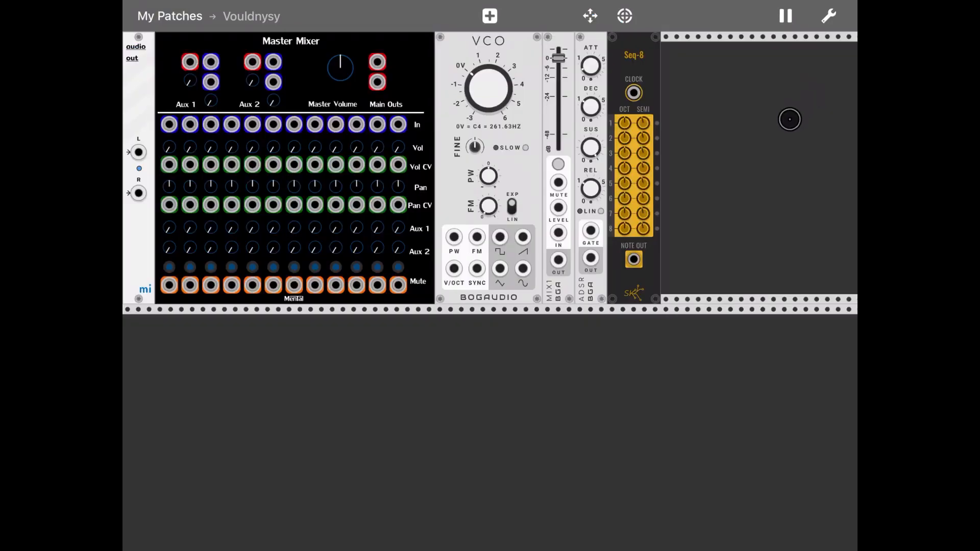
pyautogui.moveTo(663, 134)
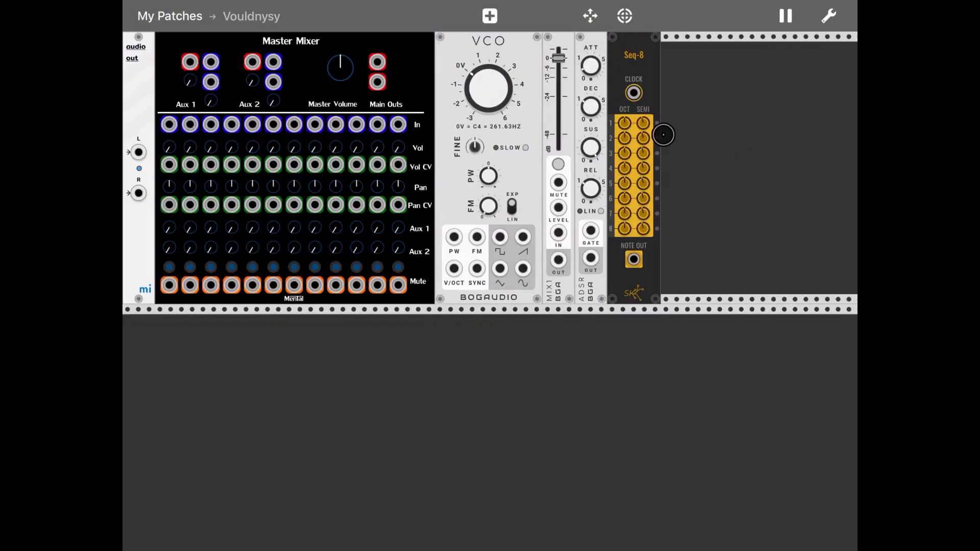
pyautogui.moveTo(711, 59)
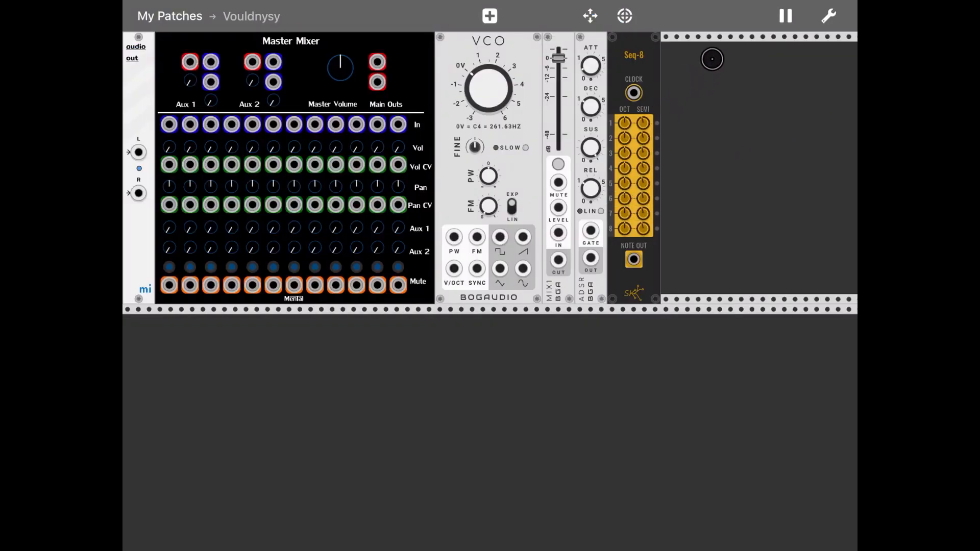
# Step: Add the JW-Modules Simple Clock to the rack beside the sequencer
pyautogui.click(489, 15)
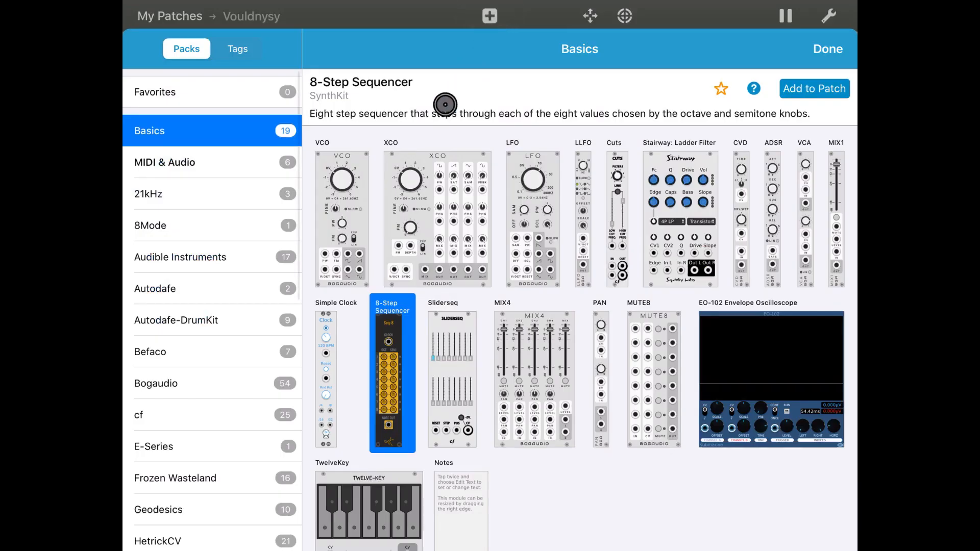
pyautogui.click(336, 371)
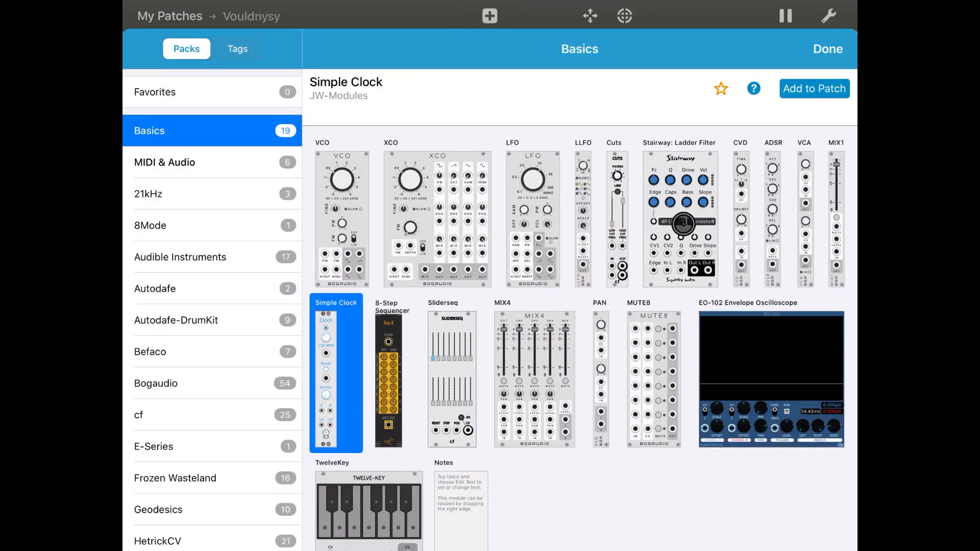
pyautogui.click(826, 49)
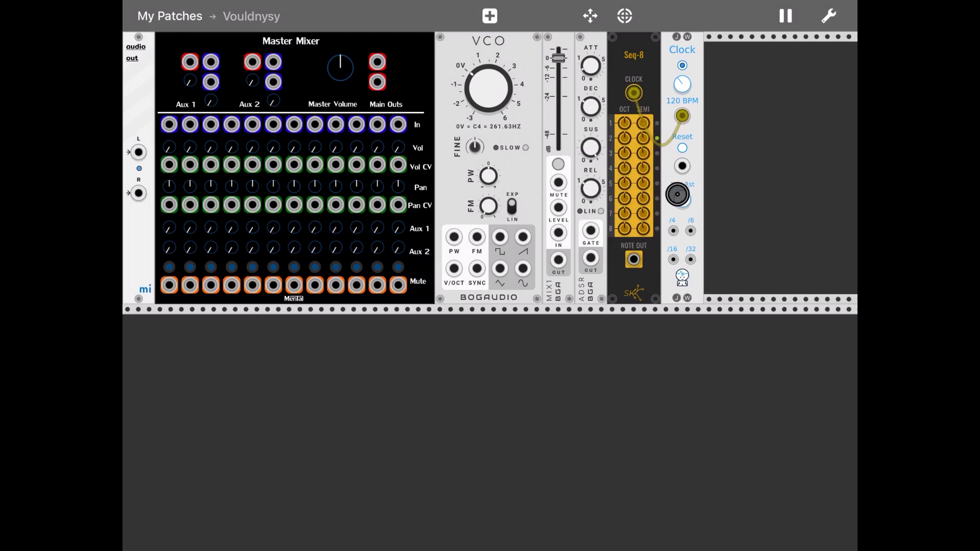
# Step: Patch Seq-8 note out to VCO V/OCT and the VCO saw into MIX1
pyautogui.click(681, 199)
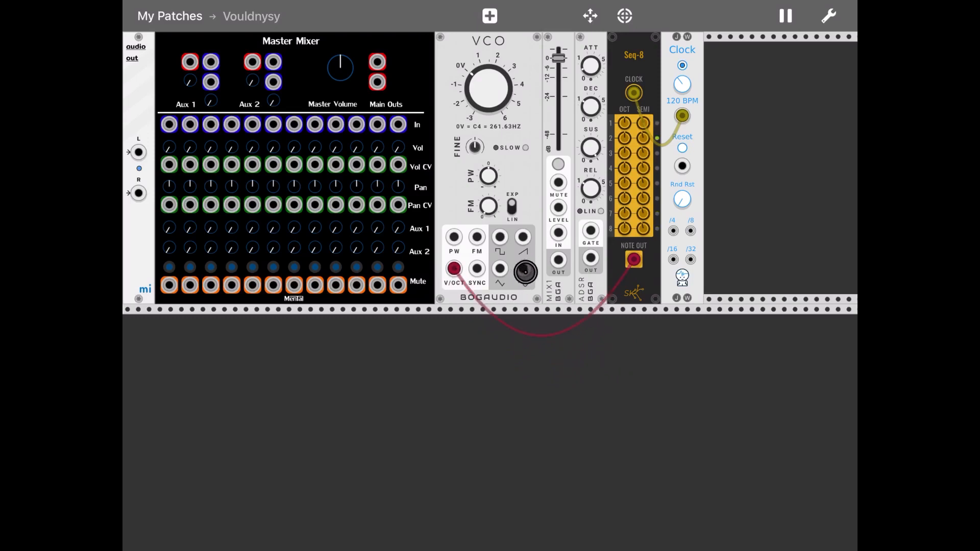
pyautogui.click(521, 284)
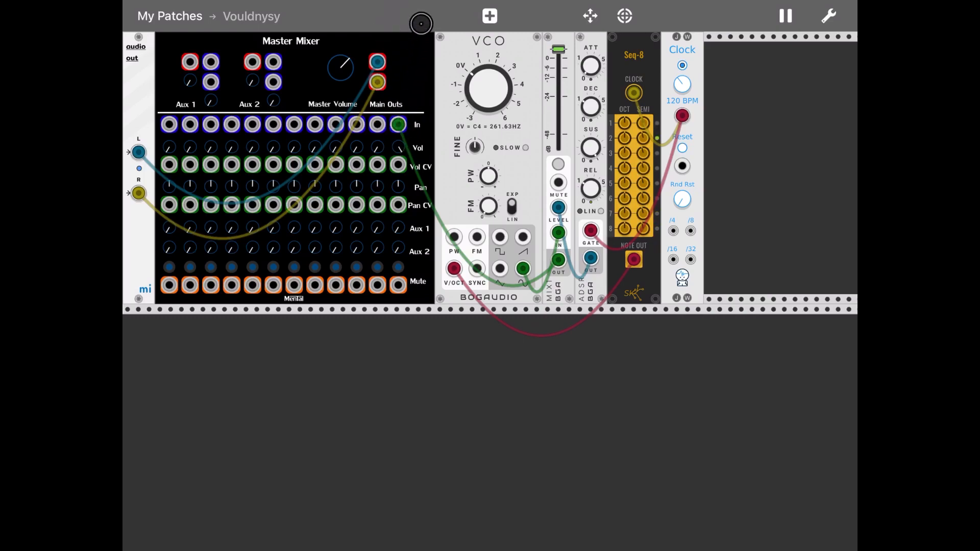
pyautogui.moveTo(468, 209)
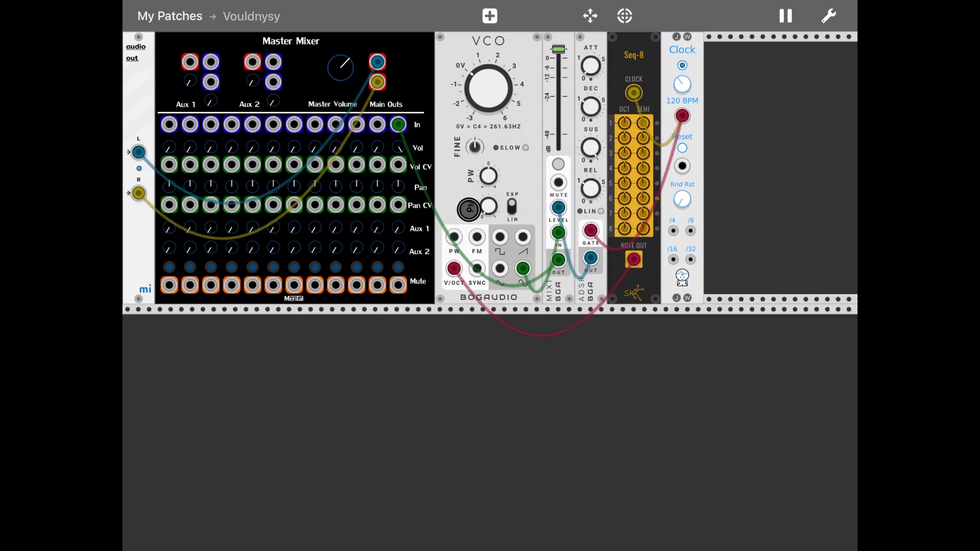
# Step: Pull MIX1's level down, pause the audio engine and reopen the module library
pyautogui.click(642, 136)
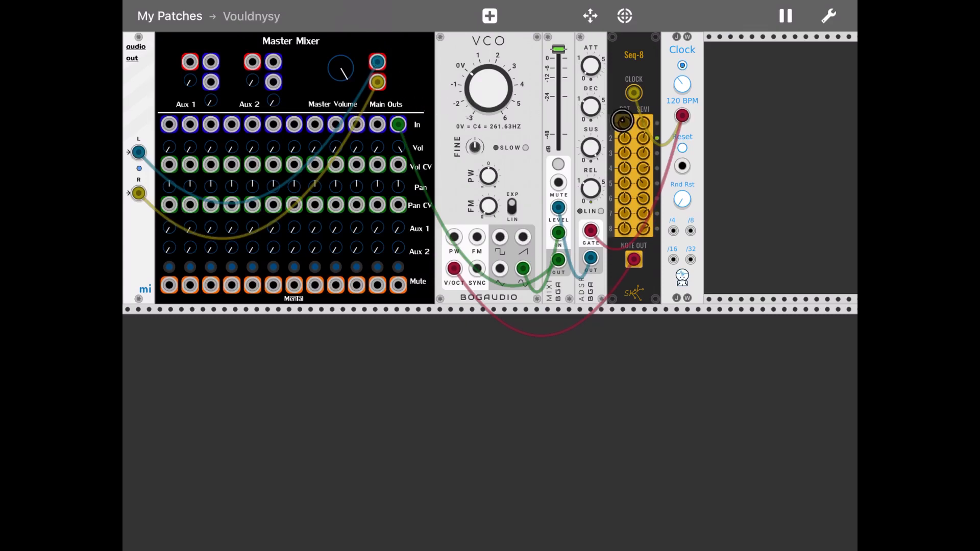
pyautogui.click(784, 15)
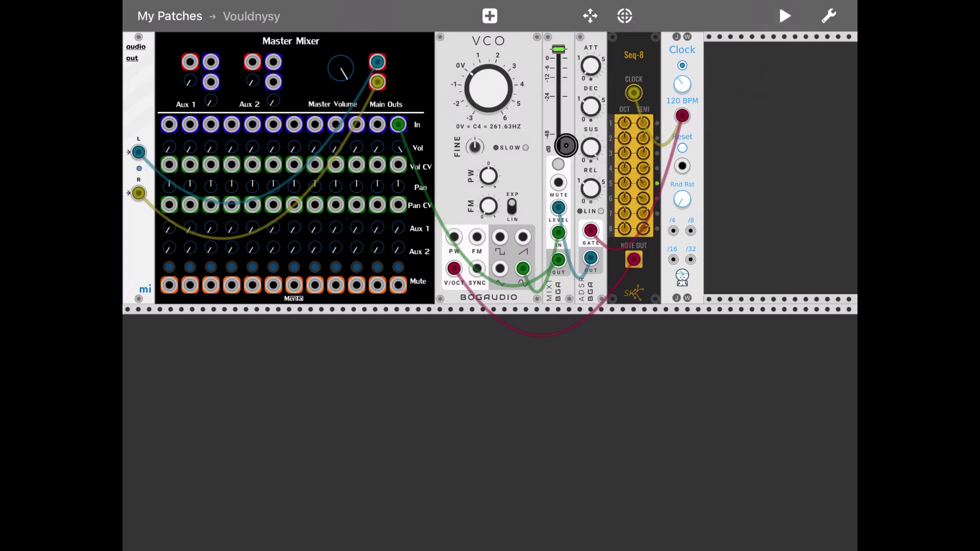
pyautogui.click(489, 15)
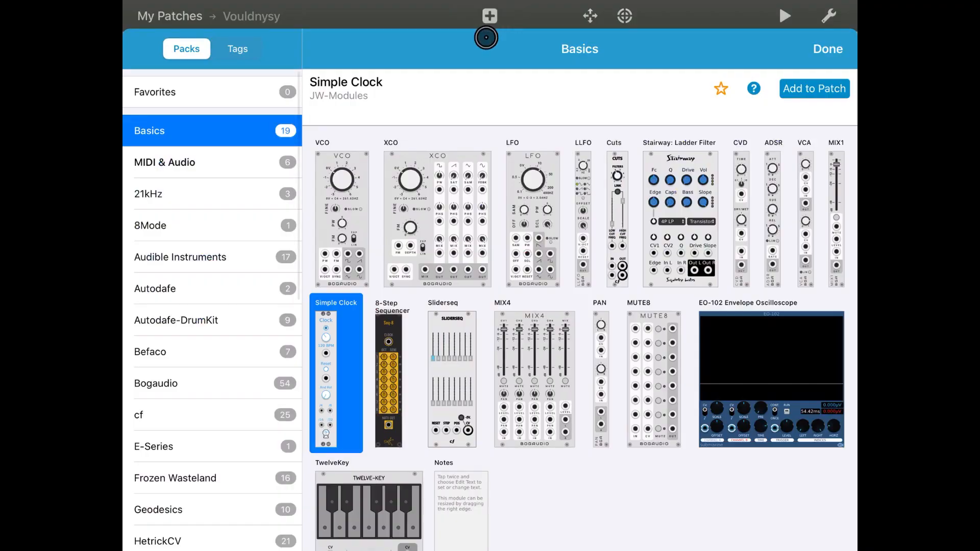
# Step: Filter the library by the Effect tag
pyautogui.click(237, 49)
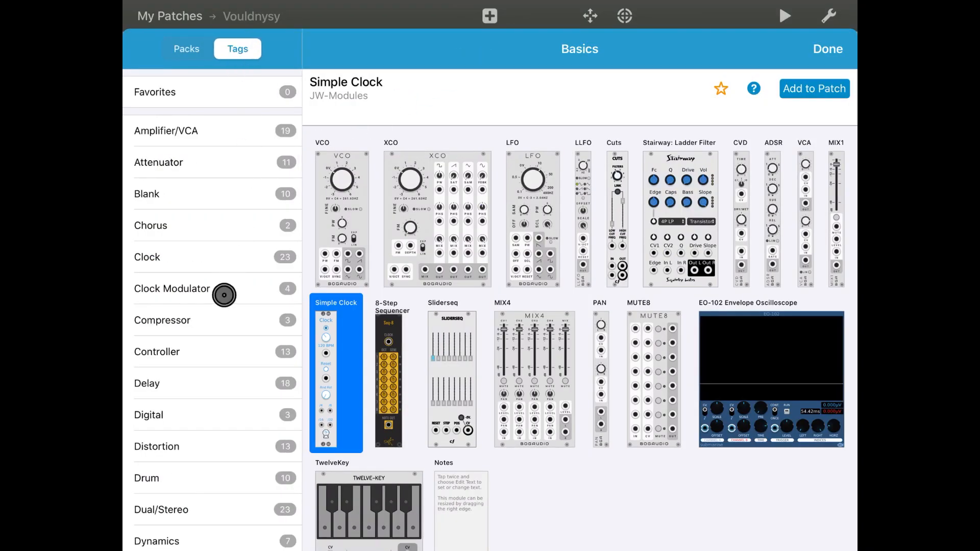
pyautogui.scroll(-3)
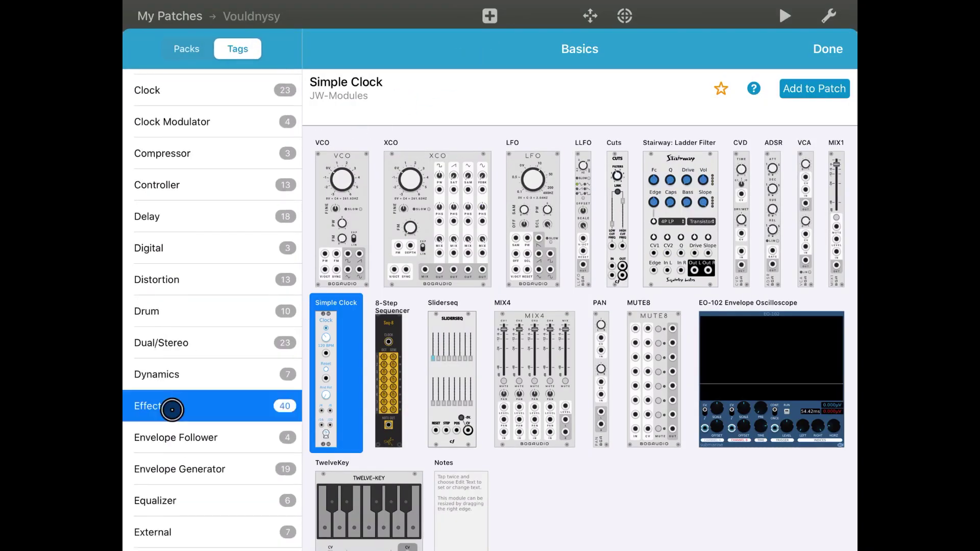
pyautogui.click(147, 405)
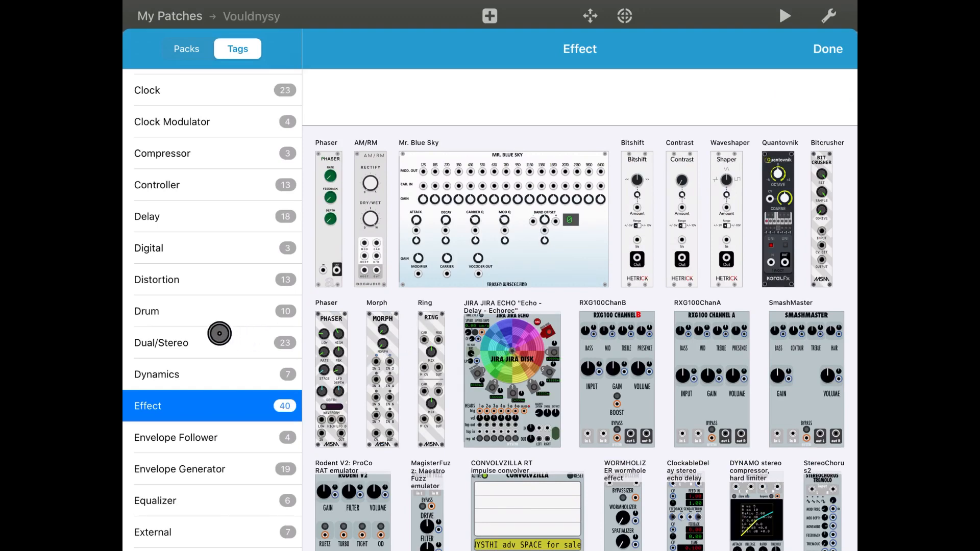
# Step: Add the NYSTHI MVerb reverb from the Reverb tag to the patch
pyautogui.scroll(-3)
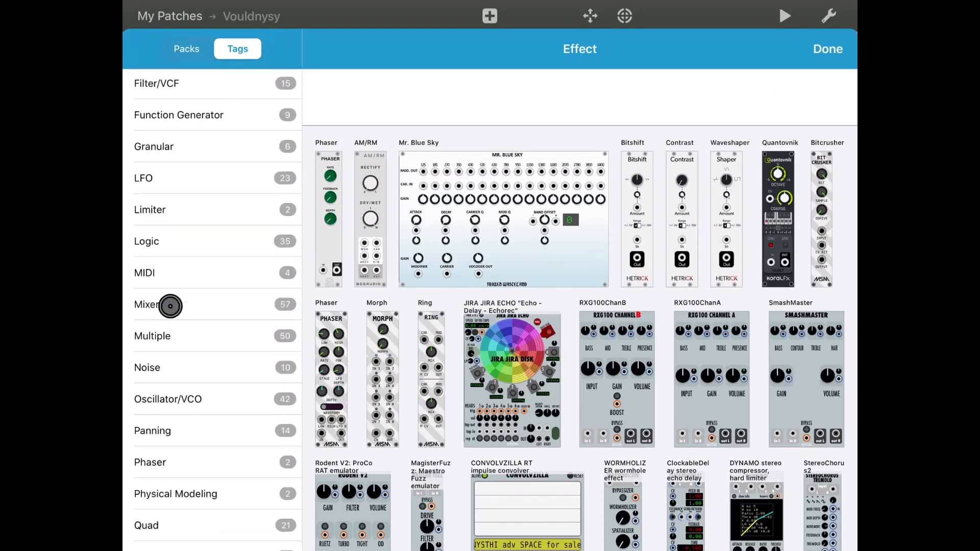
pyautogui.scroll(-3)
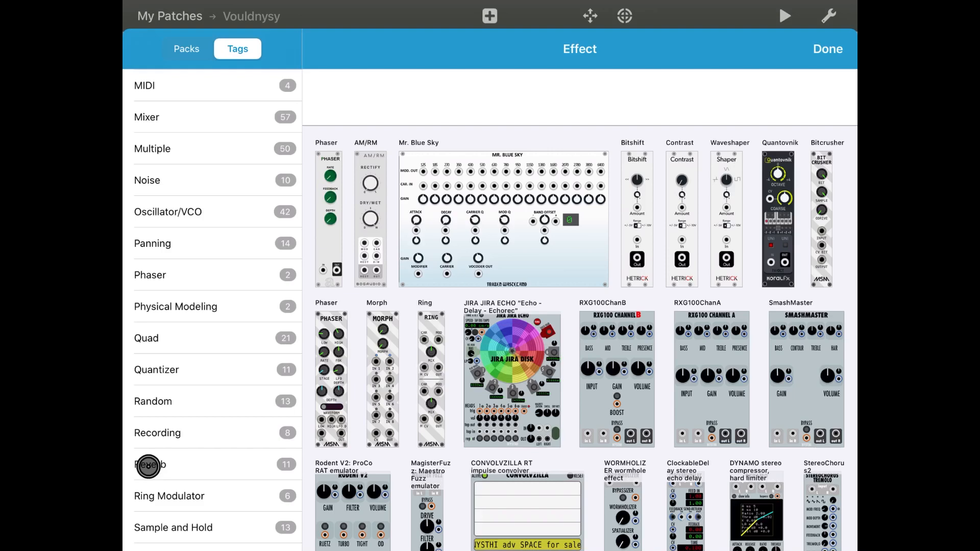
pyautogui.click(150, 464)
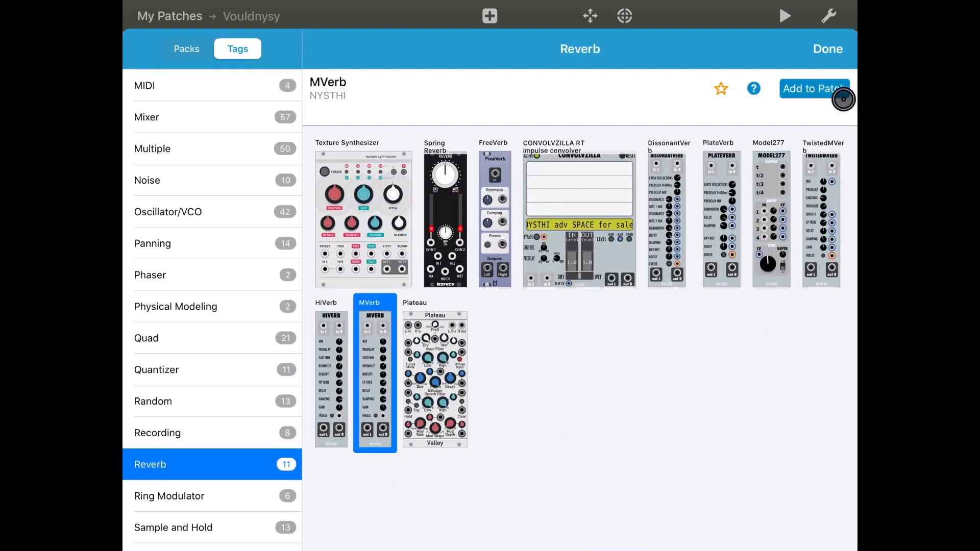
pyautogui.click(813, 88)
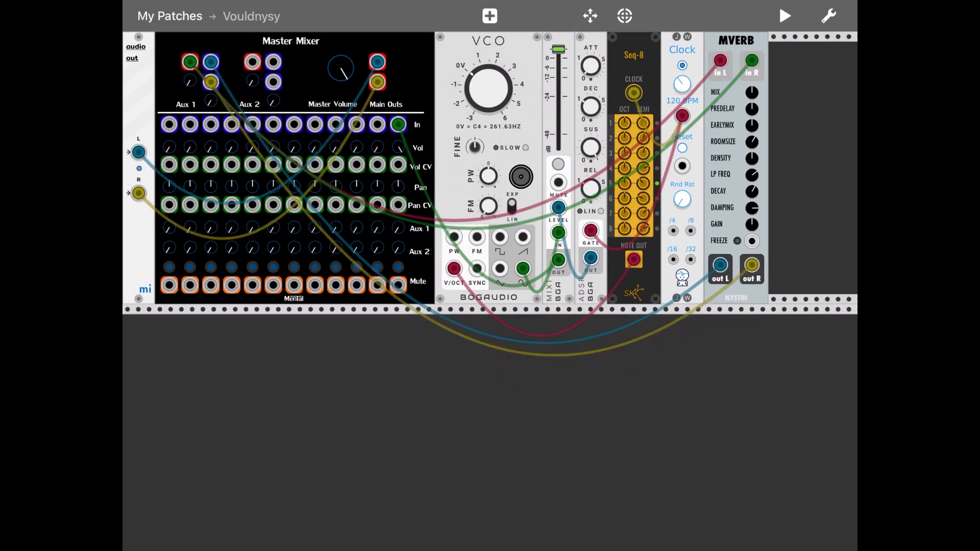
# Step: Raise channel 12's Aux 1 send into MVerb while toggling the audio engine to audition it
pyautogui.click(632, 253)
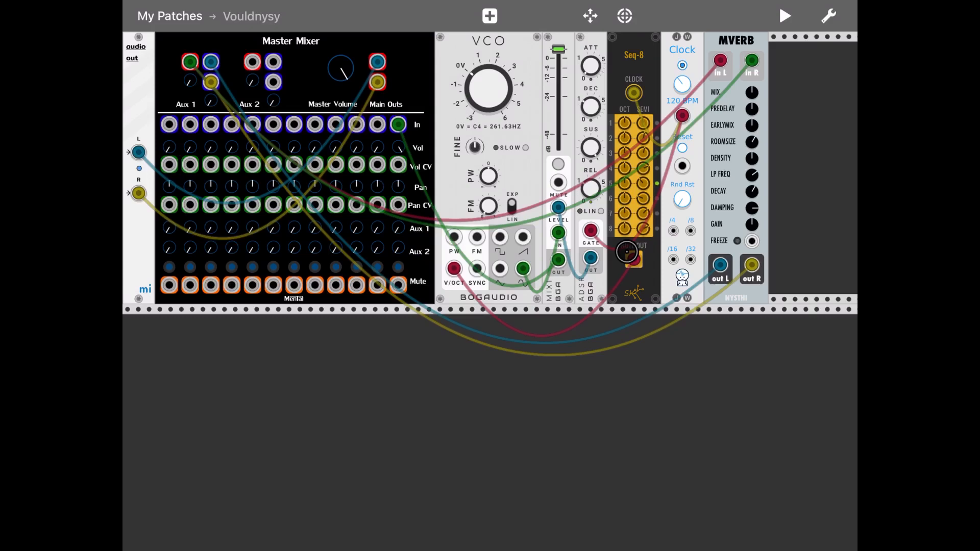
pyautogui.click(784, 15)
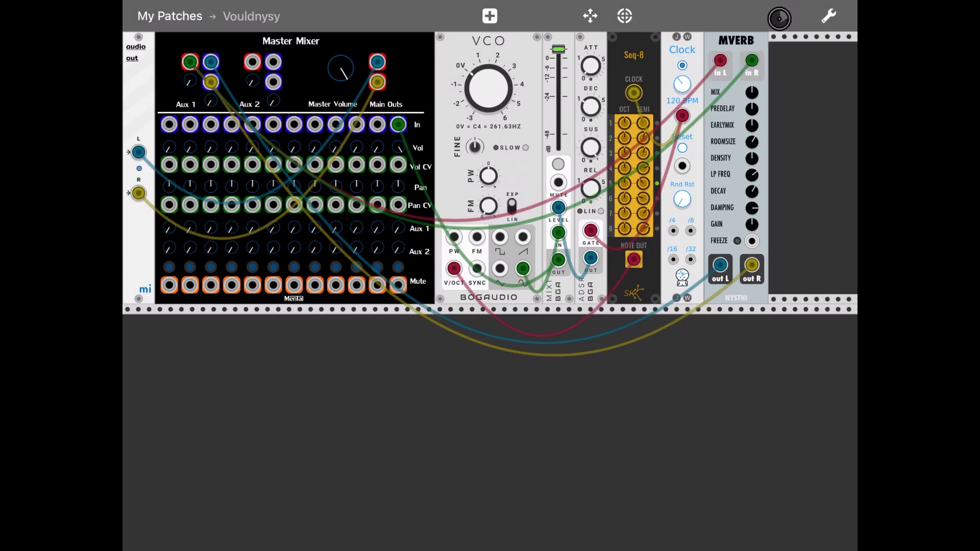
pyautogui.click(779, 16)
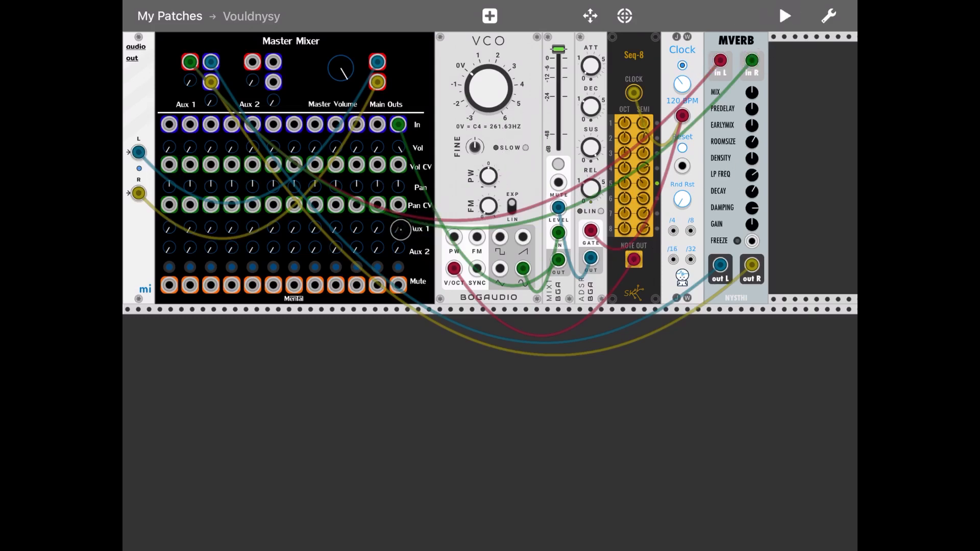
pyautogui.click(784, 15)
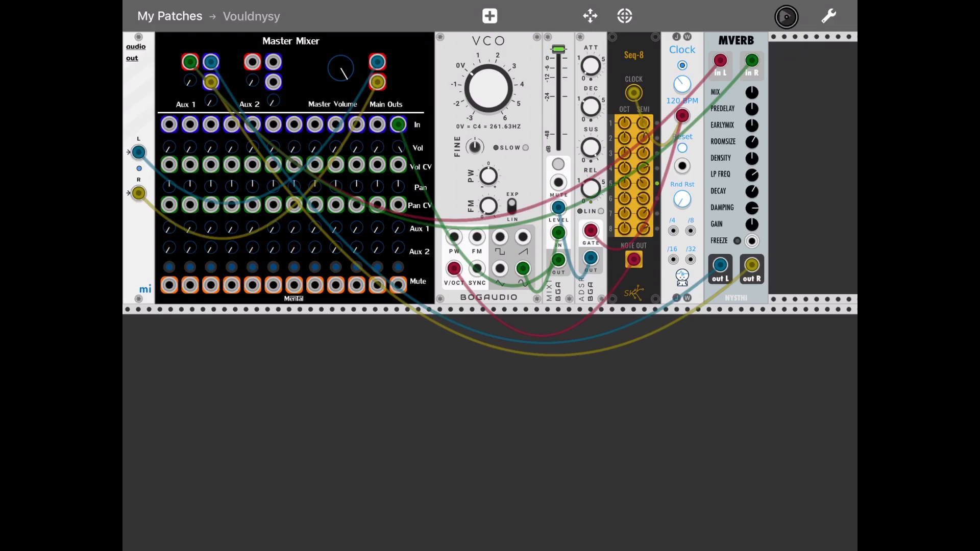
pyautogui.click(785, 15)
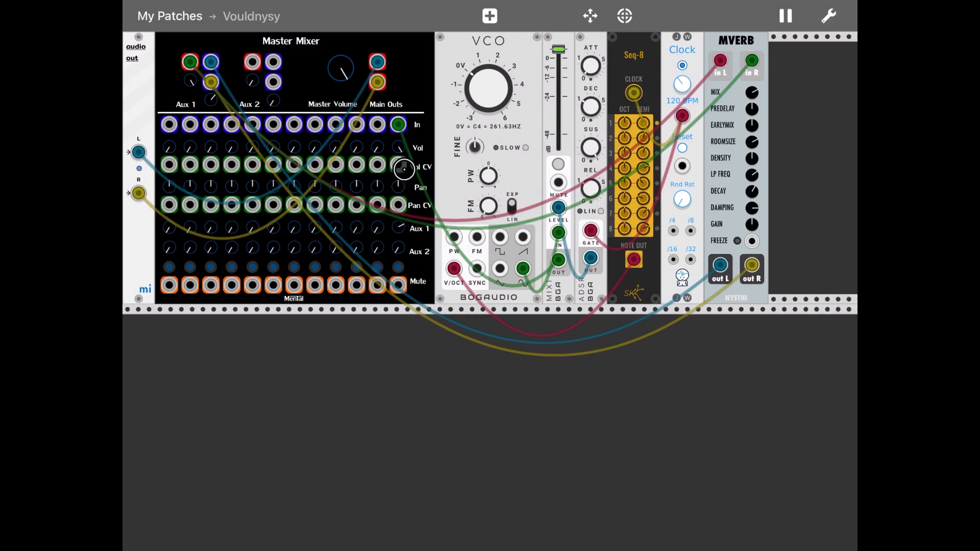
pyautogui.moveTo(415, 115)
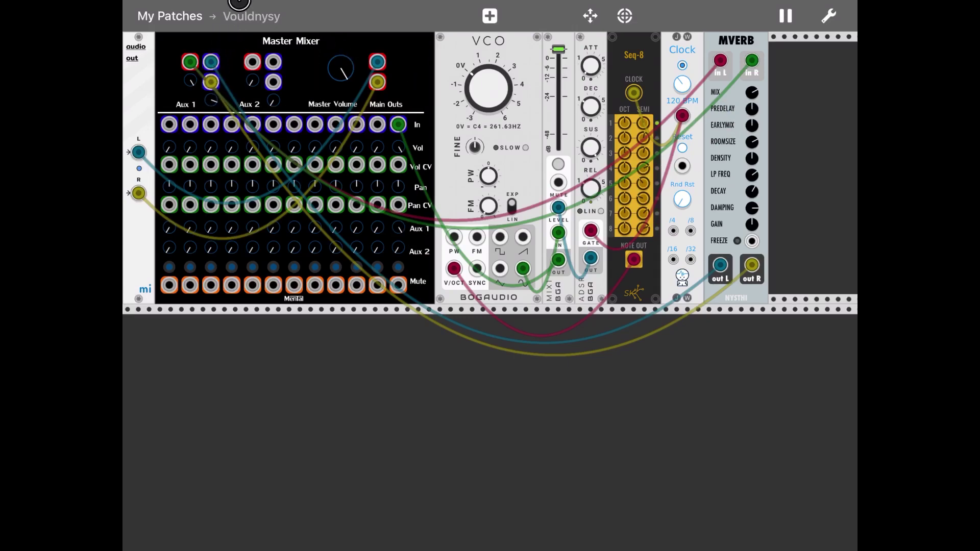
pyautogui.moveTo(236, 51)
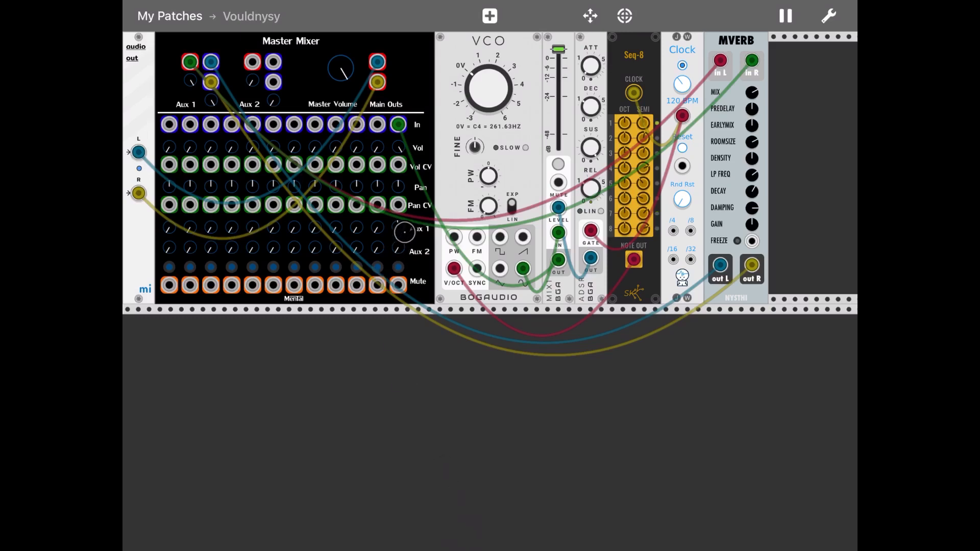
pyautogui.moveTo(414, 488)
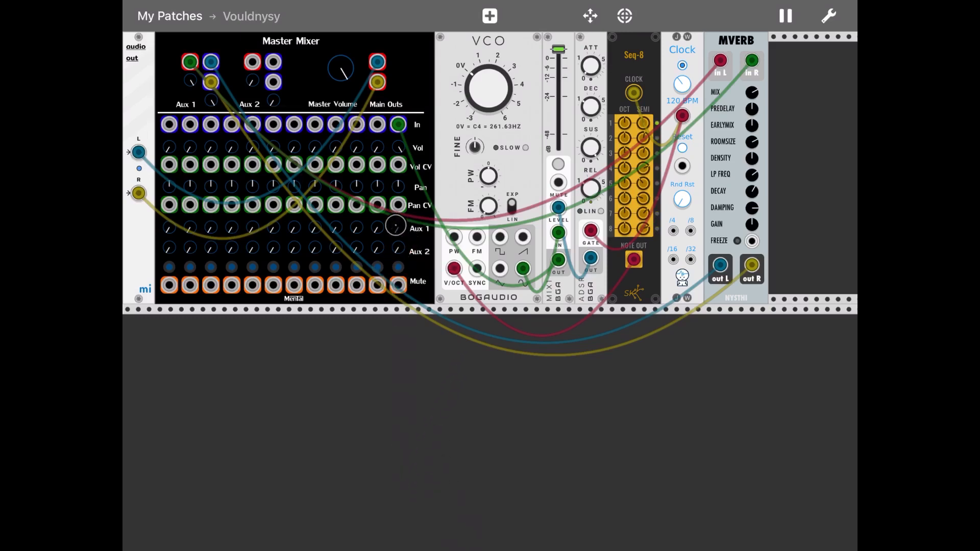
# Step: Reopen the module library on the Reverb tag
pyautogui.click(489, 15)
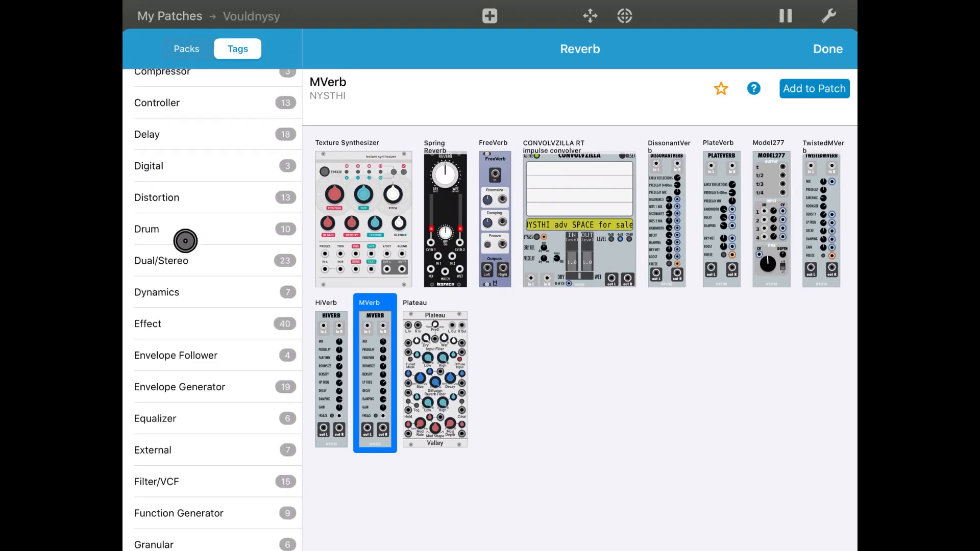
# Step: Add the Bogaudio CVD delay from the Delay tag to the patch
pyautogui.click(147, 135)
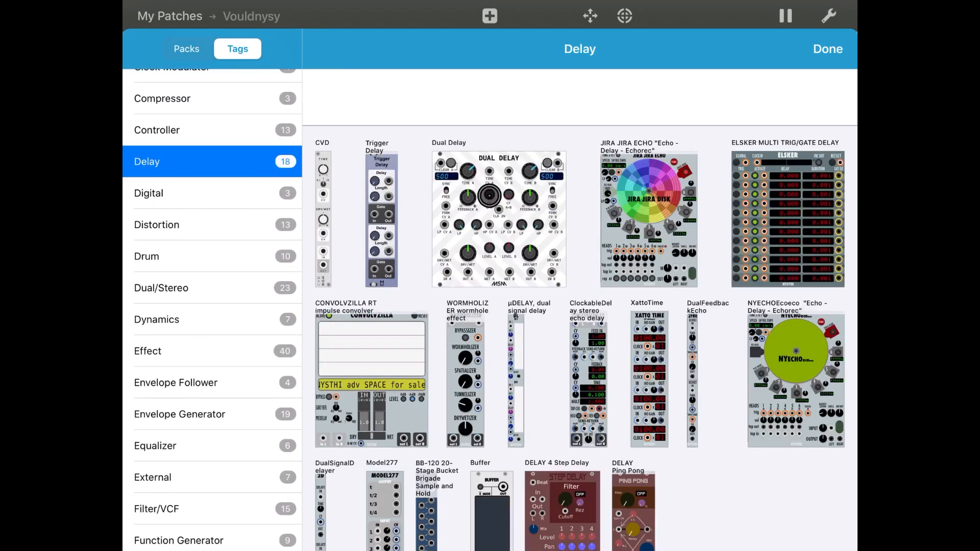
pyautogui.click(323, 216)
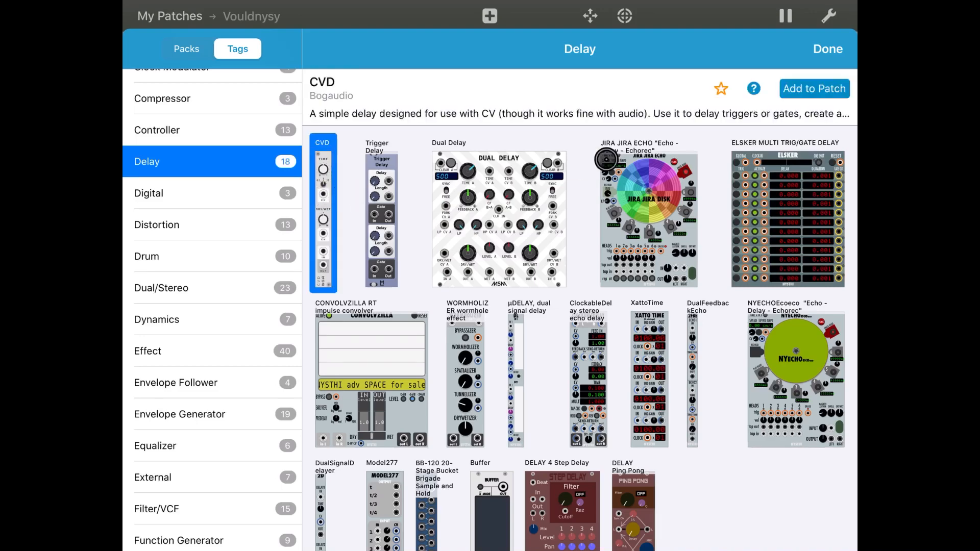
pyautogui.click(827, 49)
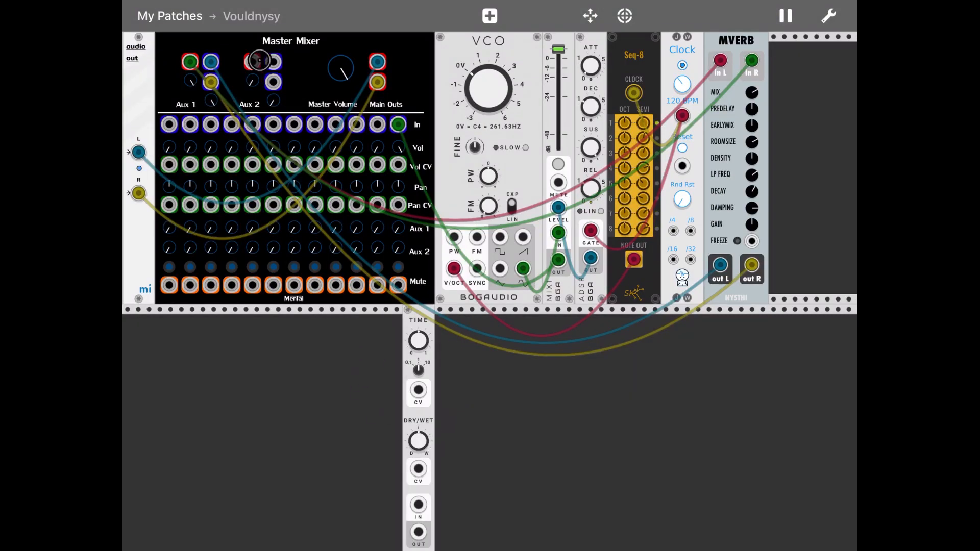
# Step: Cable the Master Mixer Aux 2 send into CVD IN and pause the audio
pyautogui.moveTo(251, 62); pyautogui.dragTo(321, 196)
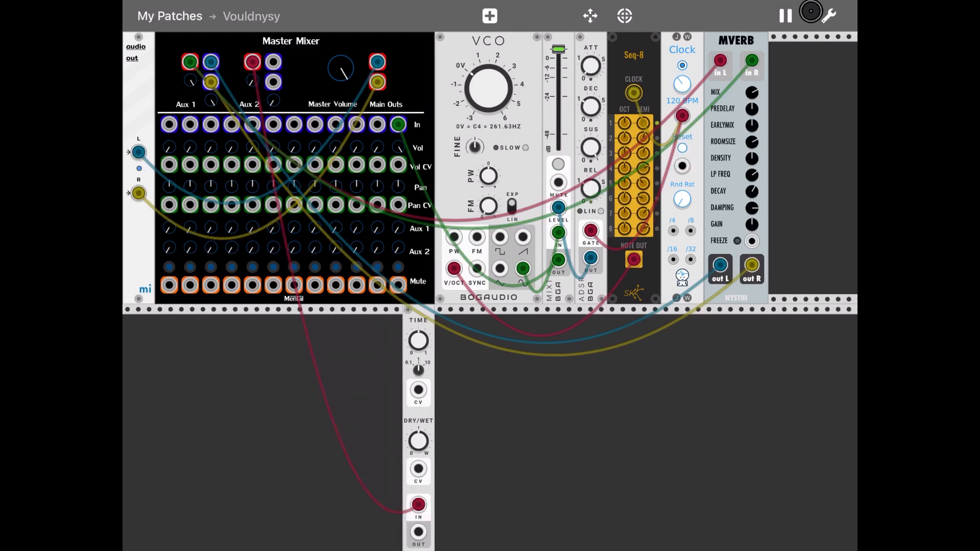
pyautogui.click(785, 15)
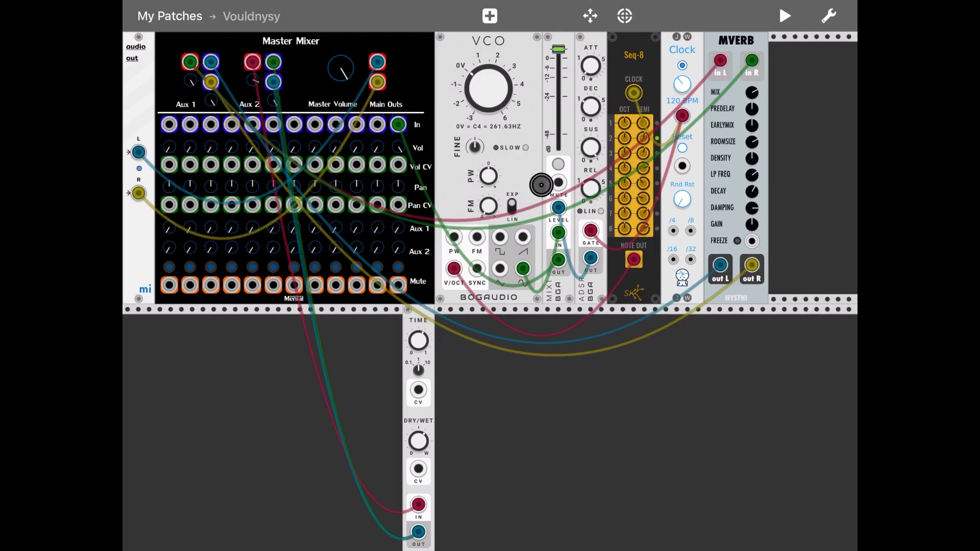
# Step: Play the patch to audition the delay, then pause the audio engine
pyautogui.click(784, 15)
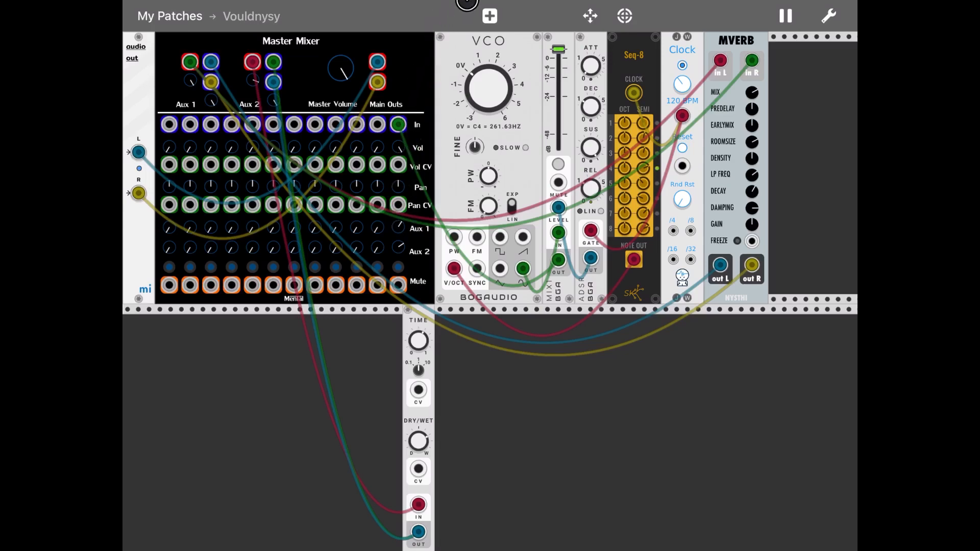
pyautogui.click(450, 119)
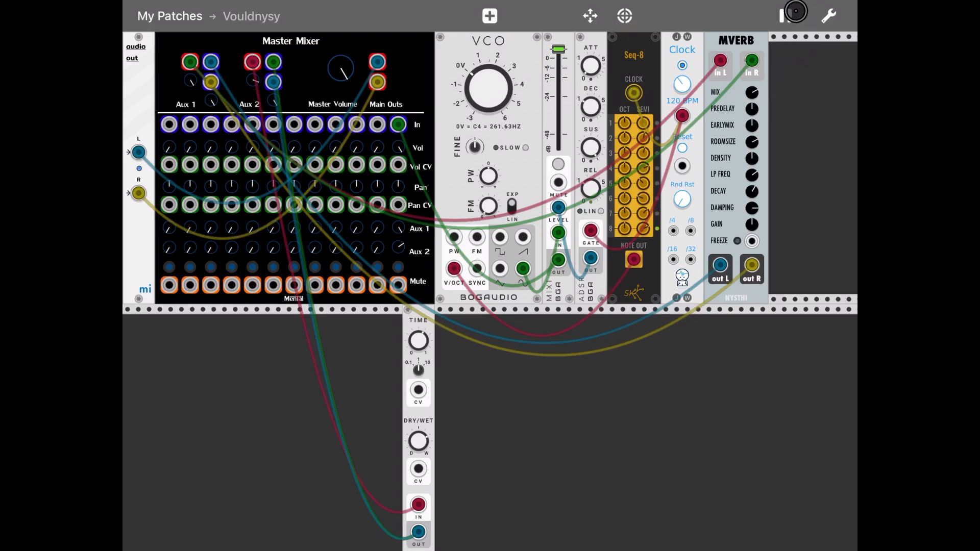
pyautogui.click(785, 15)
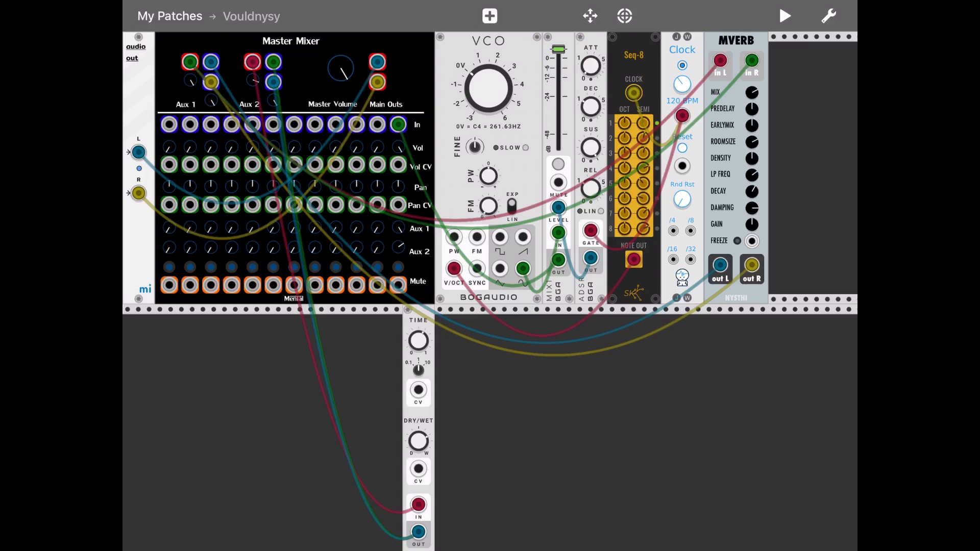
# Step: Reopen the module library, landing on the Delay modules with CVD highlighted
pyautogui.click(488, 15)
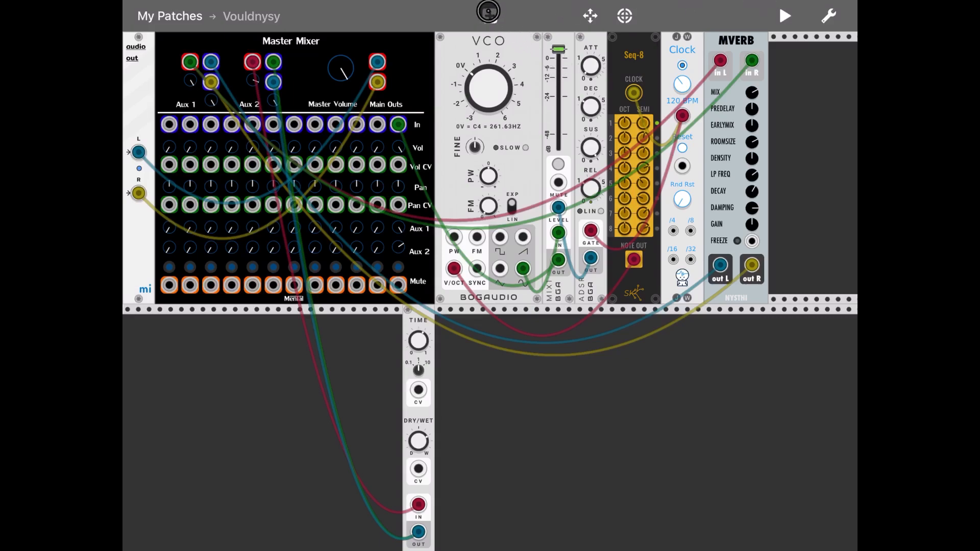
pyautogui.click(489, 16)
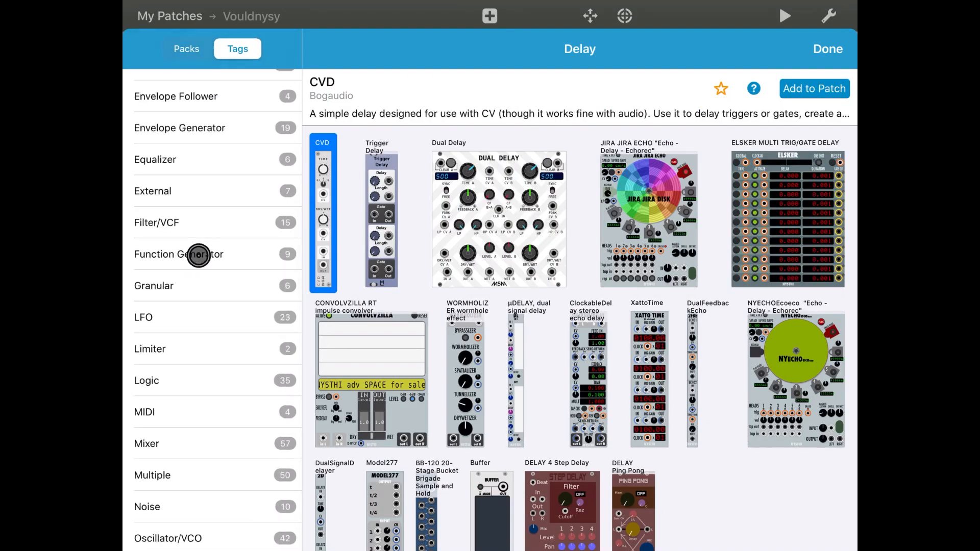
# Step: Add the Koralfx Mixovnik 16-channel mixer from the Mixer tag to the rack beside MVerb
pyautogui.scroll(-3)
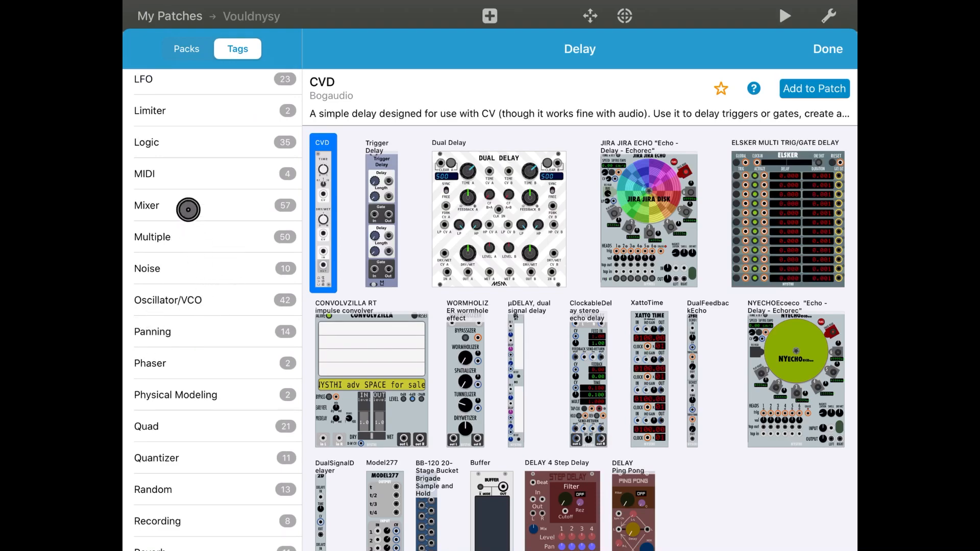
pyautogui.click(146, 205)
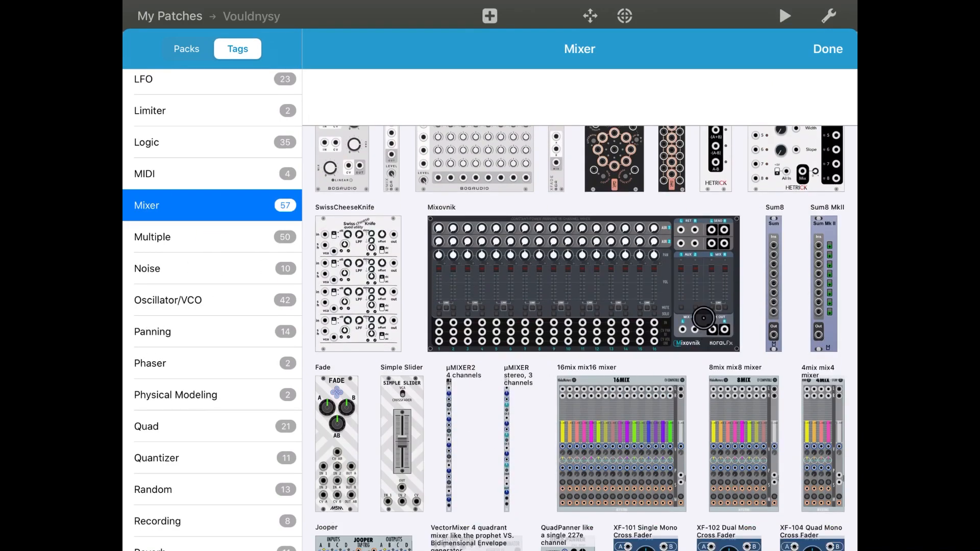
pyautogui.click(580, 285)
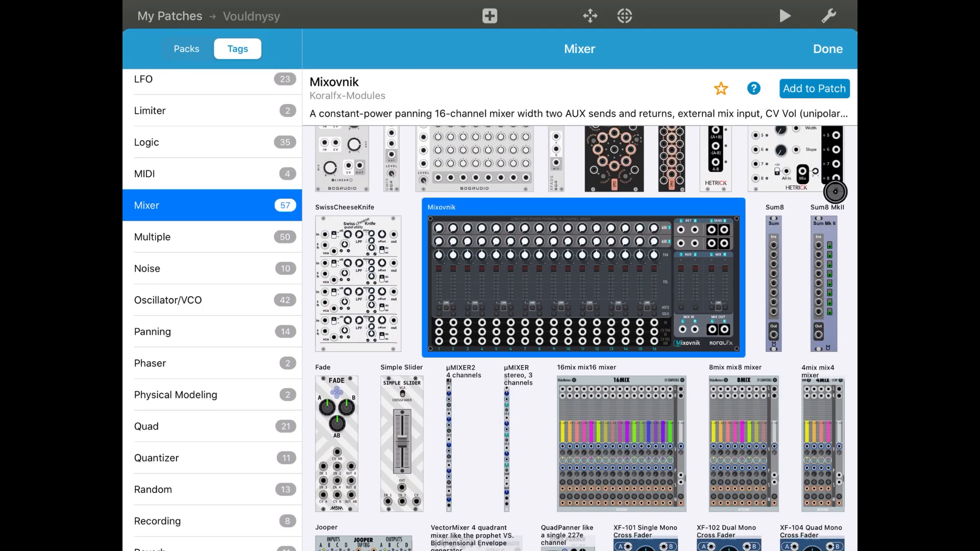
pyautogui.click(827, 49)
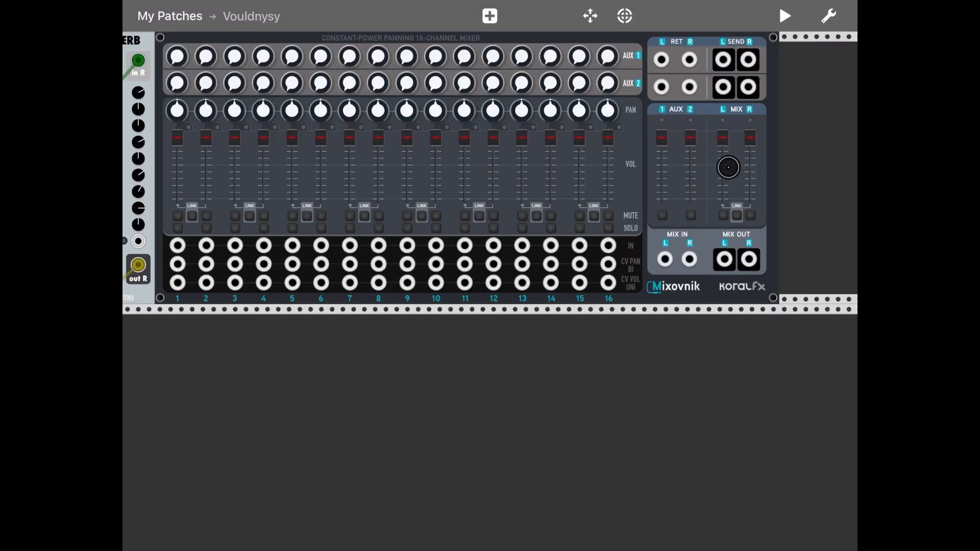
pyautogui.moveTo(418, 204)
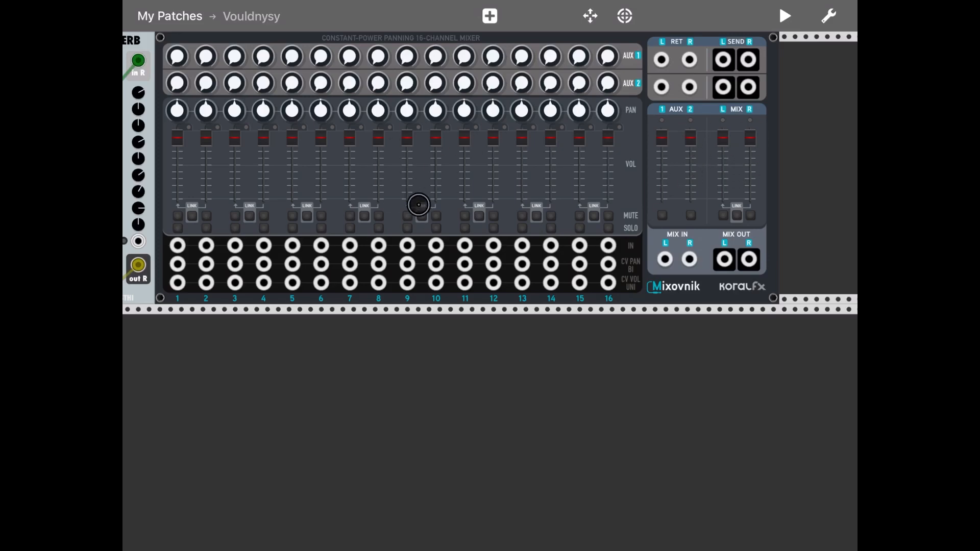
pyautogui.moveTo(555, 204)
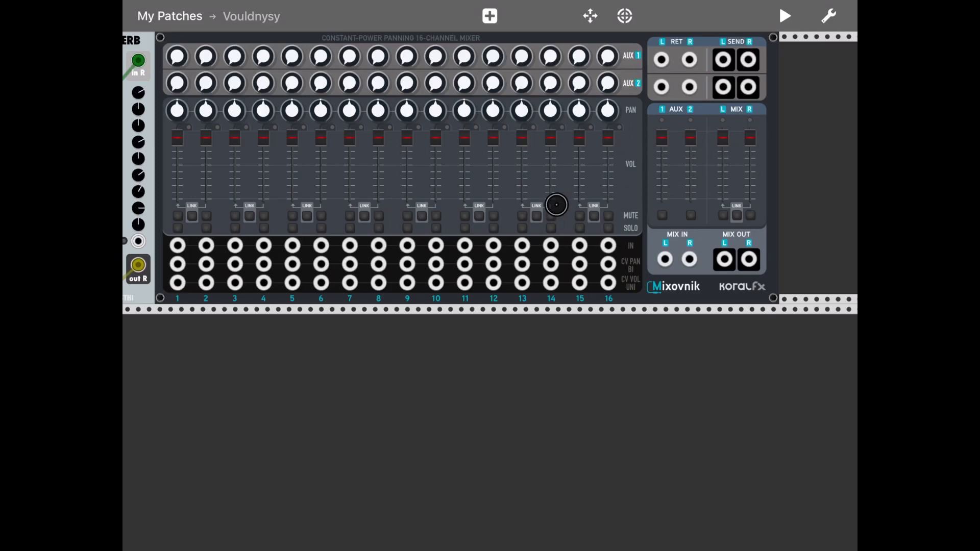